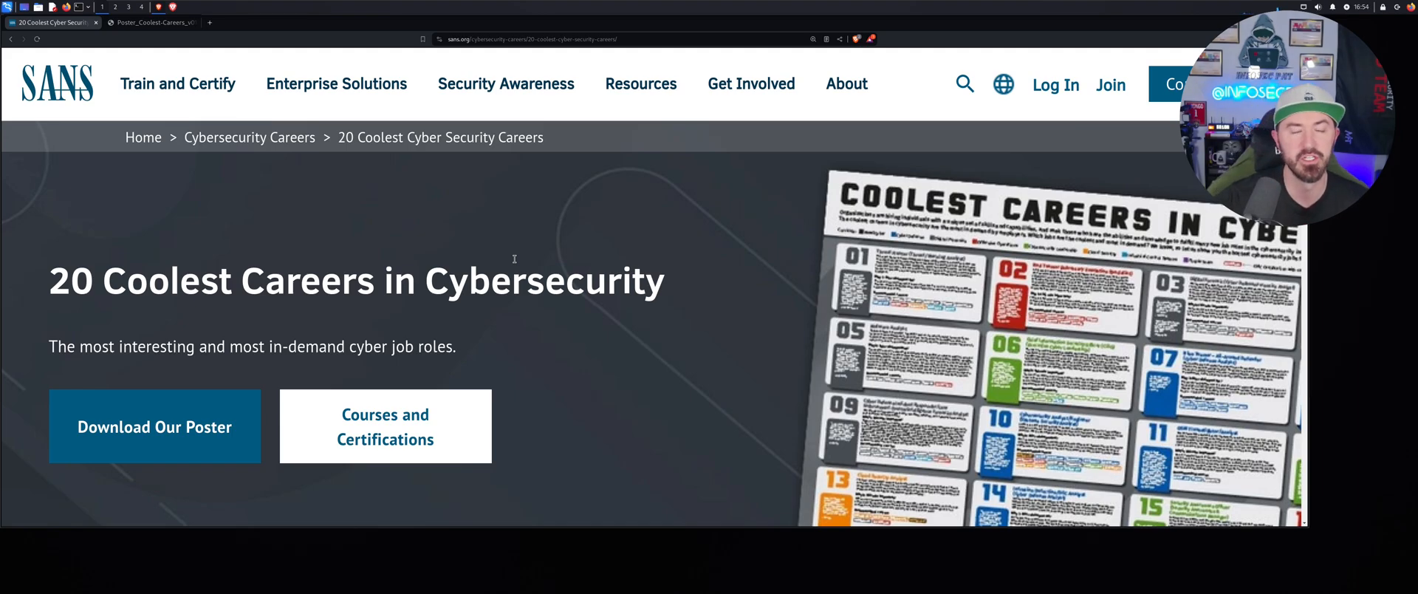
Step: Save the Coolest Careers poster PDF to Downloads and open the local copy in a new tab
{"action": "scroll", "scroll_direction": "down", "scroll_amount": 3}
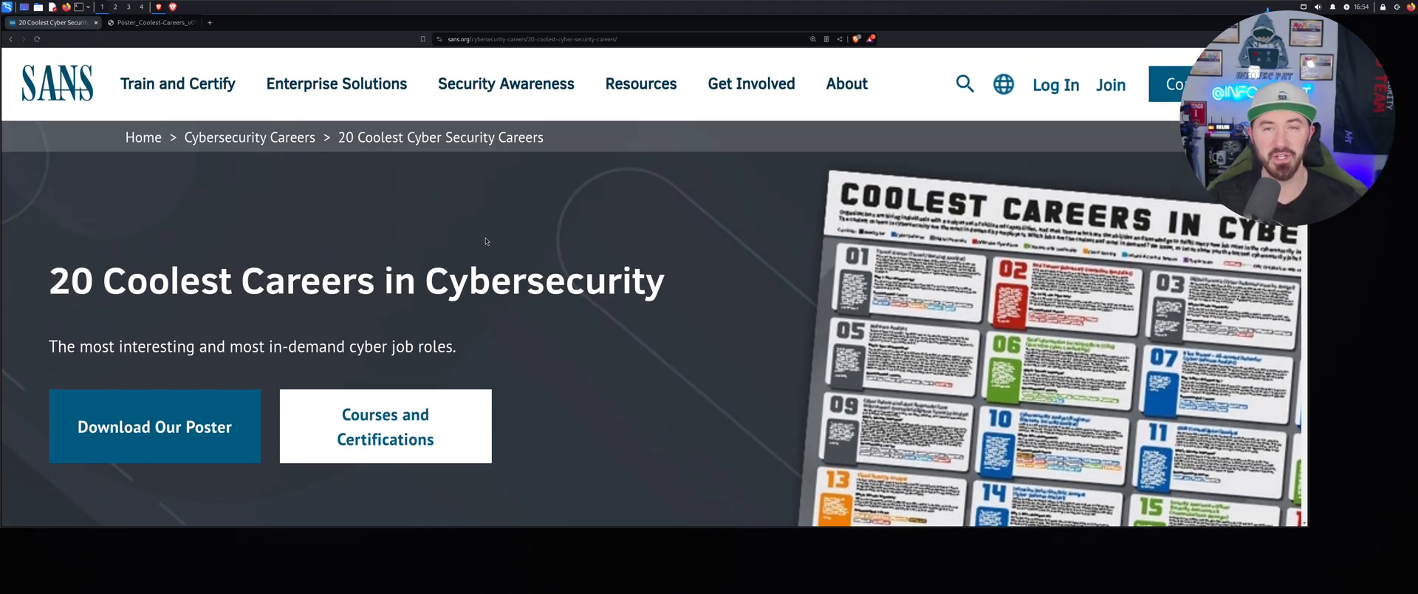
{"action": "mouse_move", "coordinate": [371, 219]}
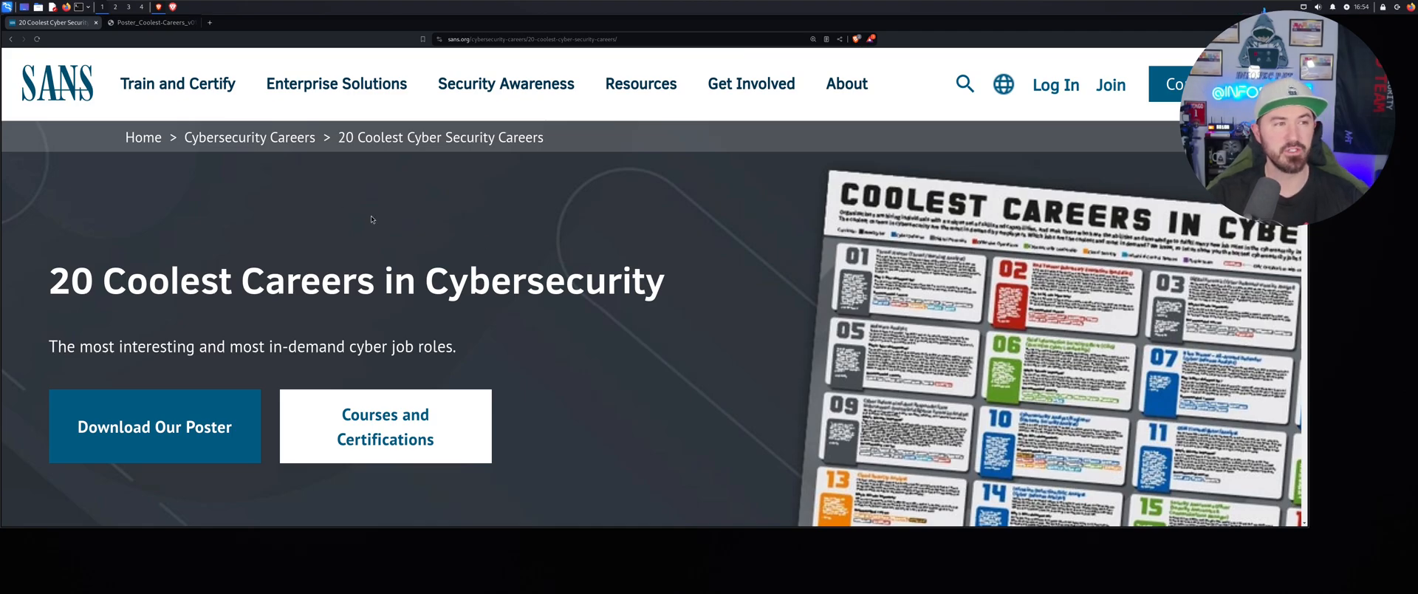
{"action": "mouse_move", "coordinate": [313, 235]}
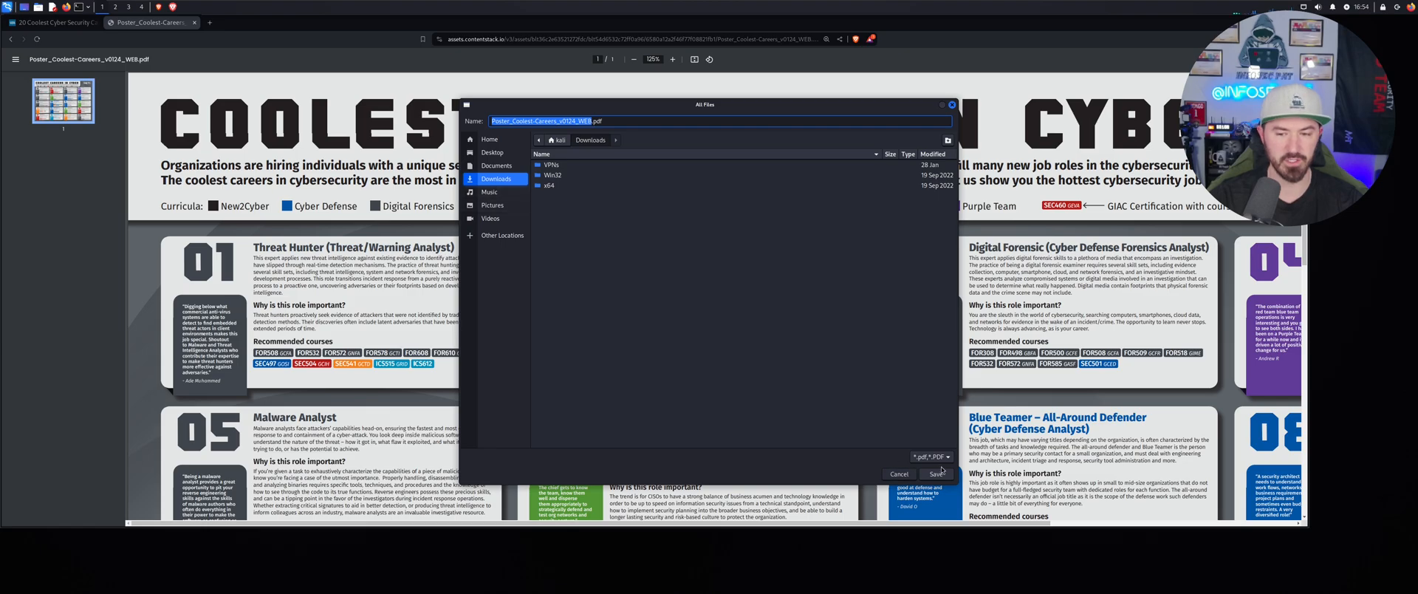
{"action": "left_click", "coordinate": [938, 474]}
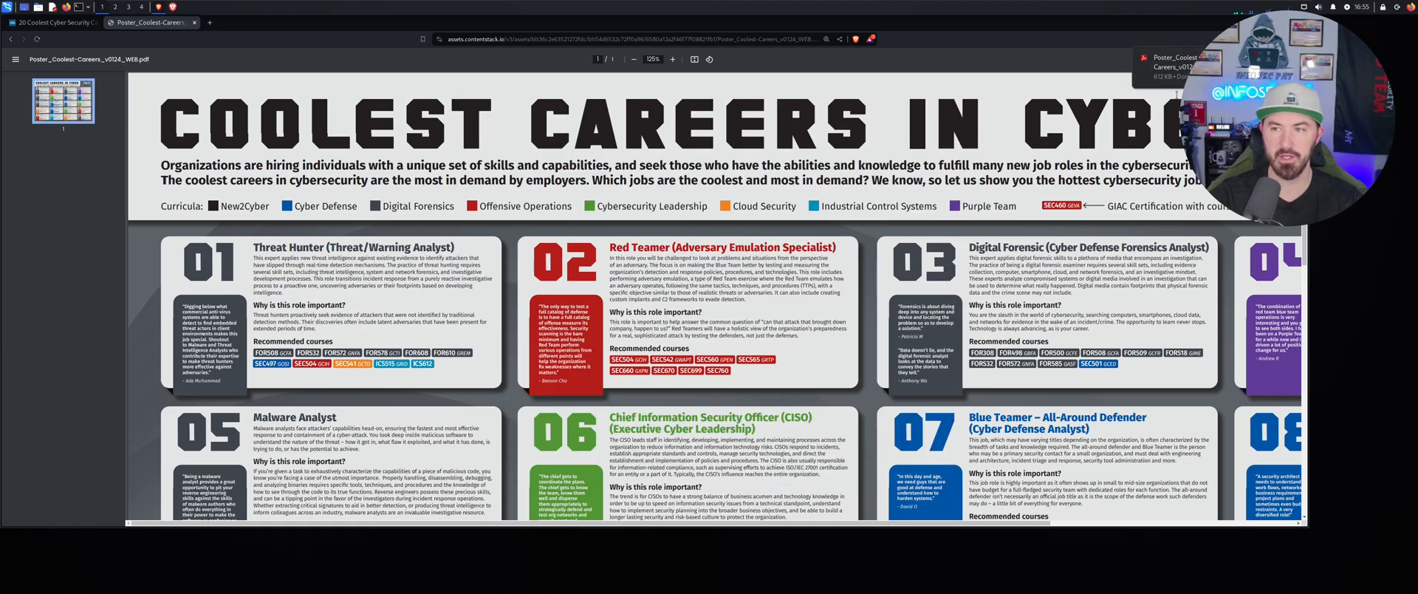
{"action": "left_click", "coordinate": [249, 22]}
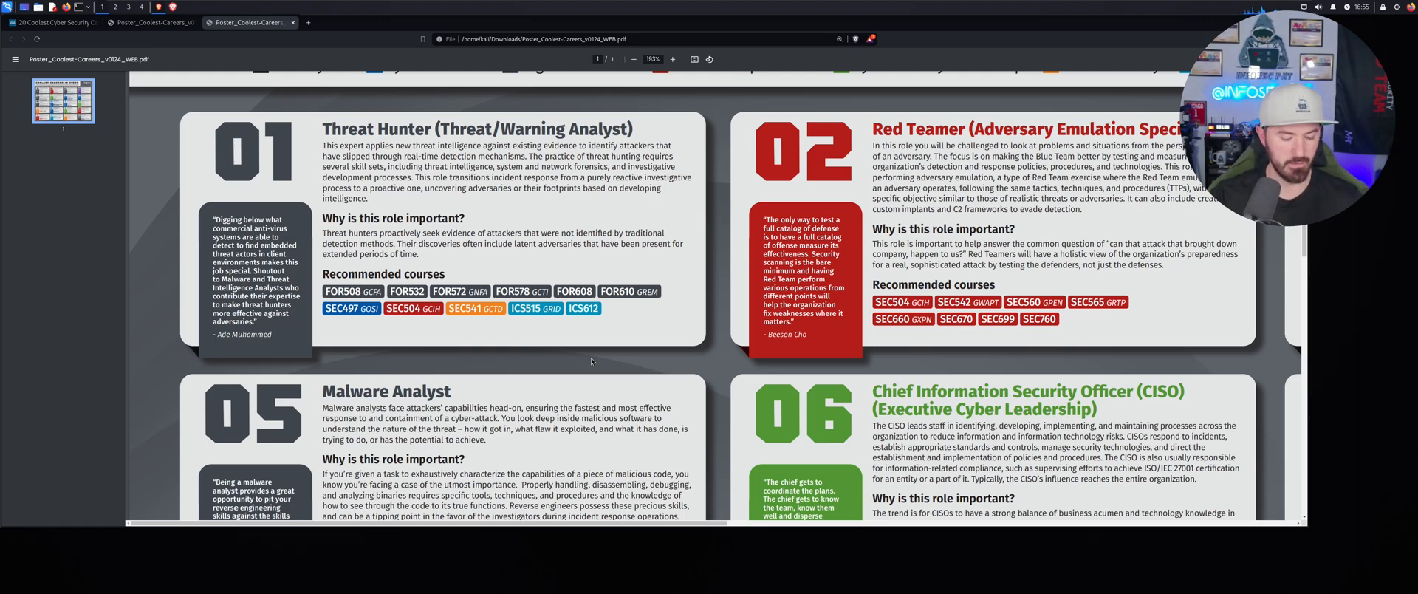
Step: Zoom the poster to 250% and bring the Threat Hunter card beside Red Teamer into view
{"action": "left_click", "coordinate": [673, 59]}
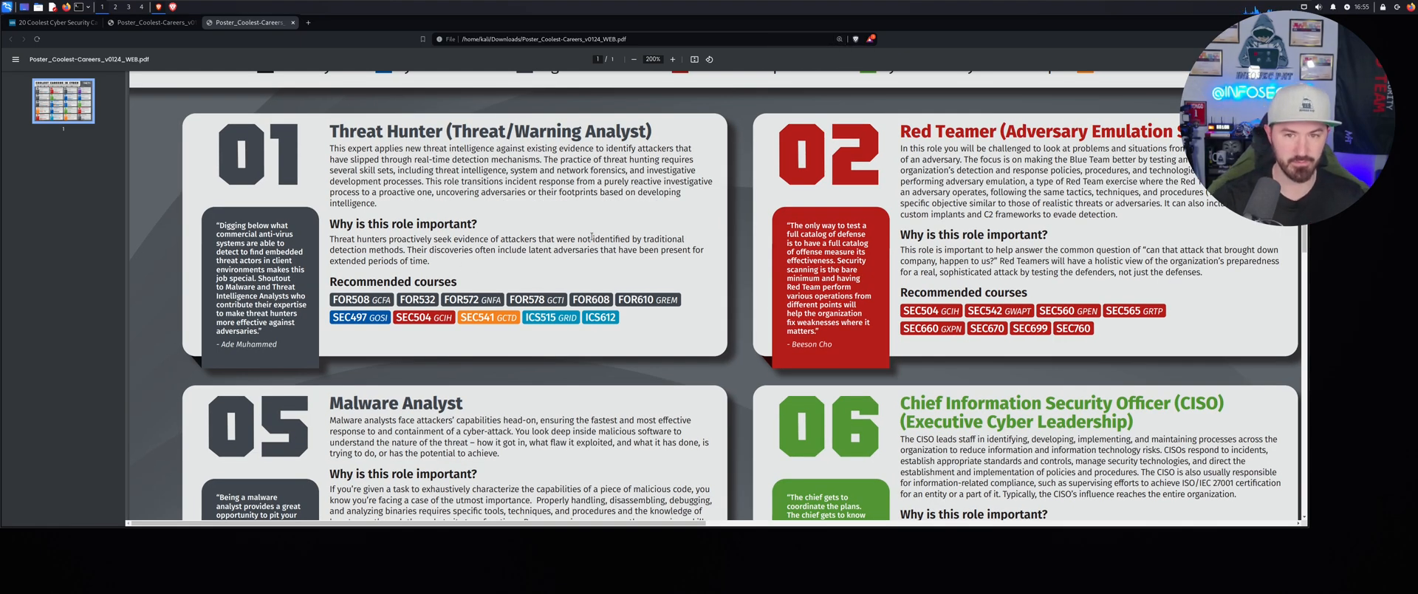
{"action": "left_click", "coordinate": [672, 59]}
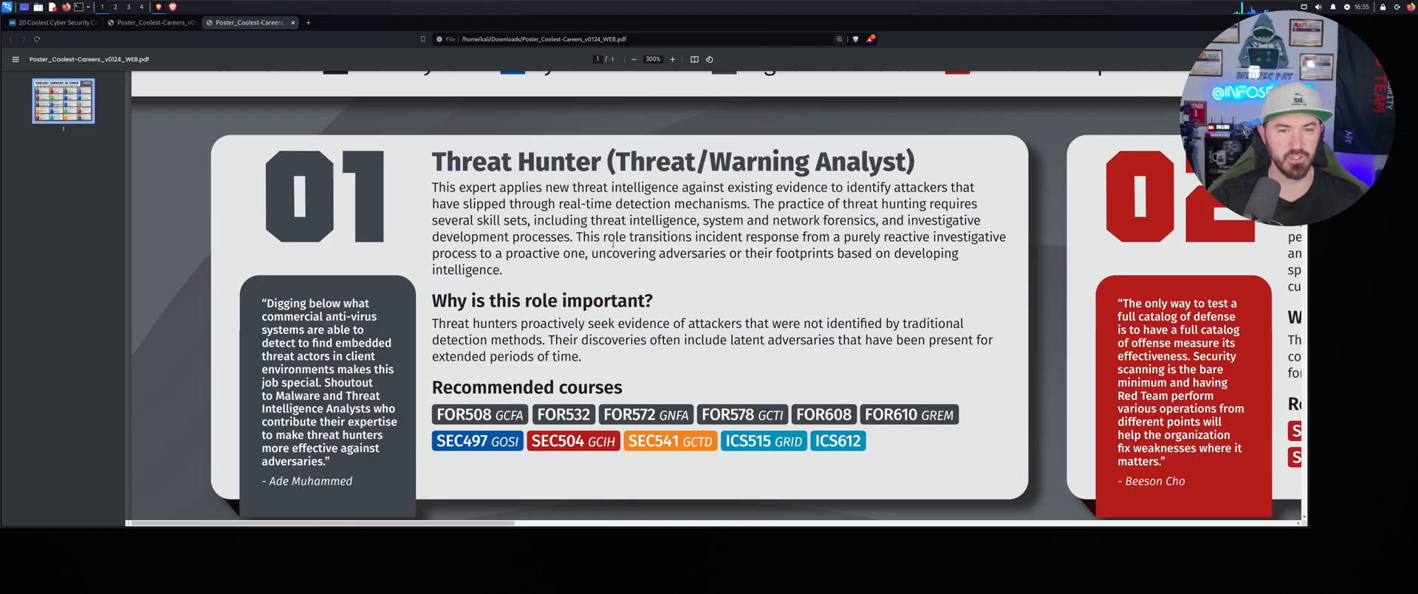
{"action": "left_click", "coordinate": [634, 59]}
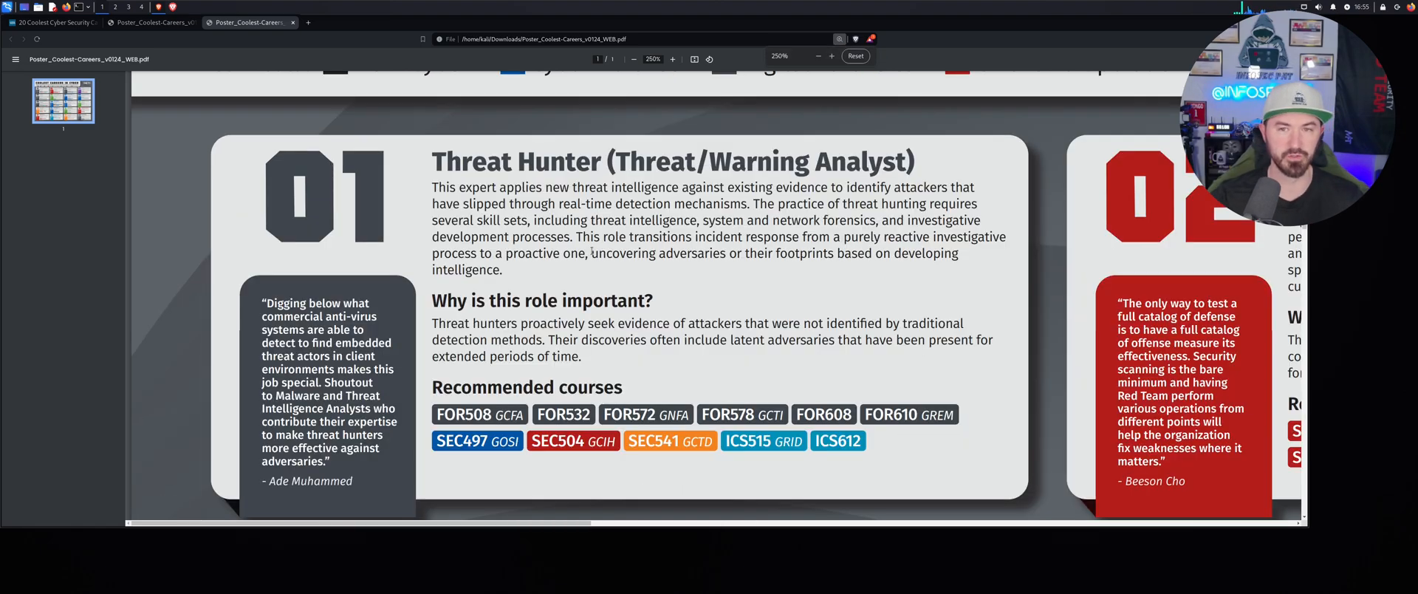
{"action": "scroll", "scroll_direction": "down", "scroll_amount": 3}
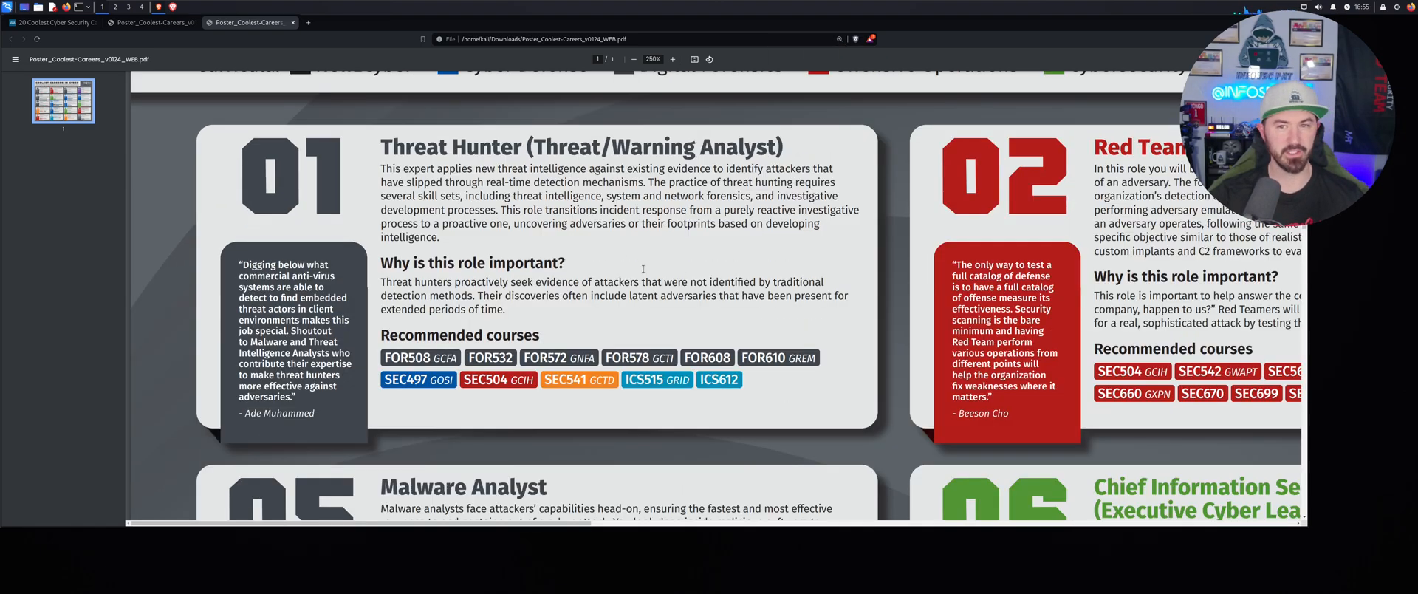
{"action": "mouse_move", "coordinate": [499, 380]}
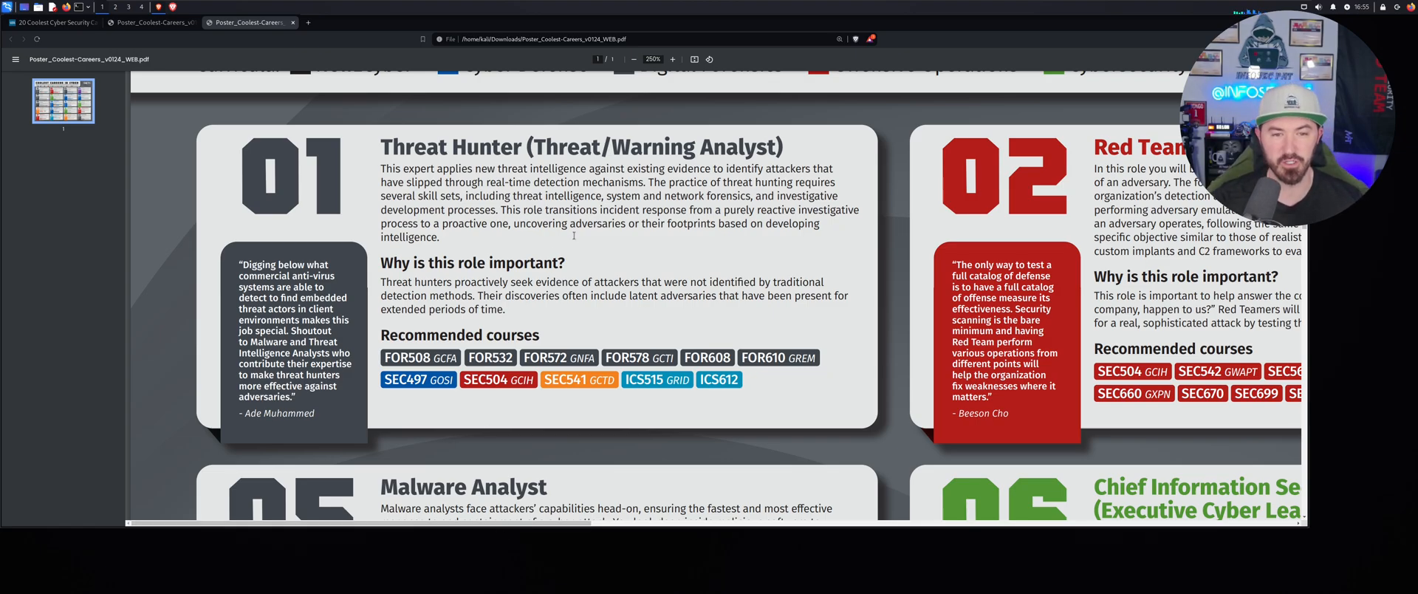
{"action": "mouse_move", "coordinate": [761, 249]}
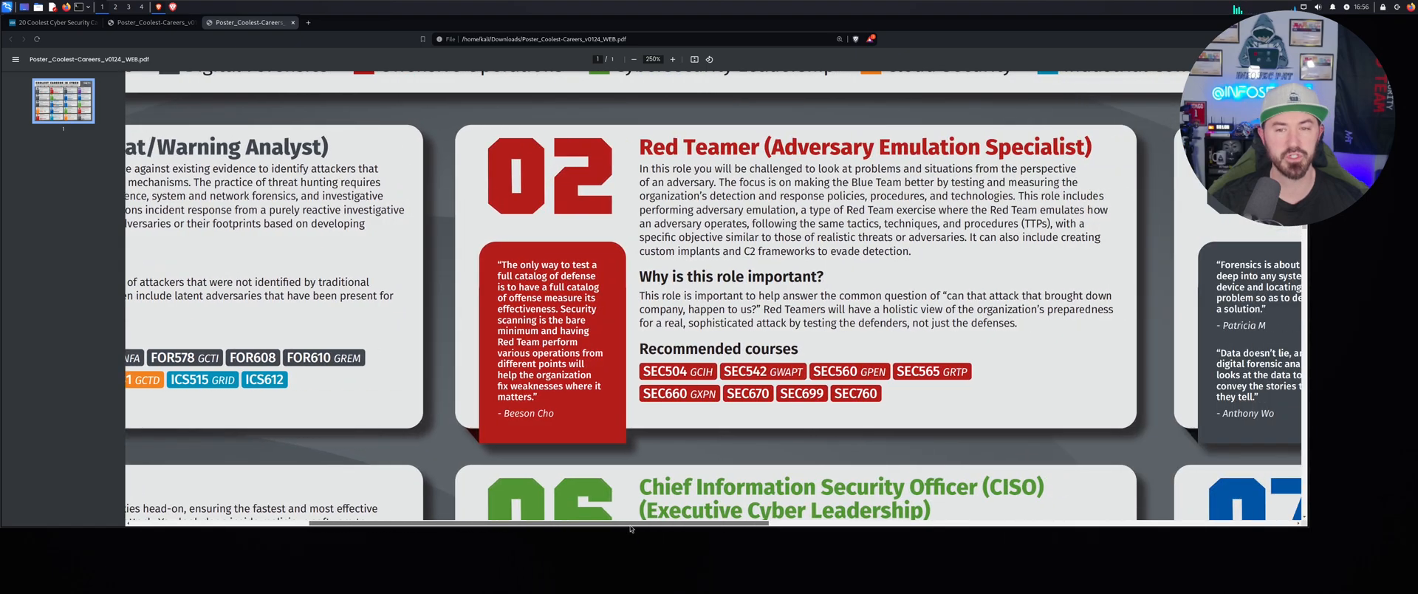
{"action": "scroll", "scroll_direction": "left", "scroll_amount": 3}
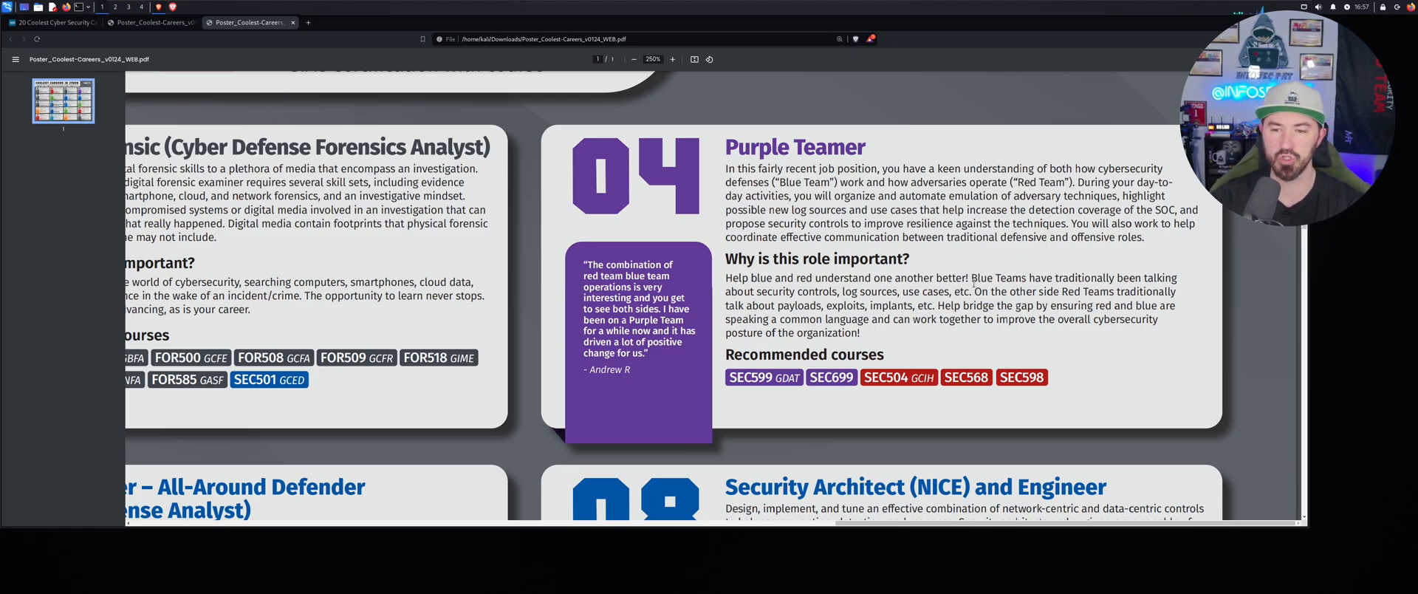
{"action": "mouse_move", "coordinate": [415, 395]}
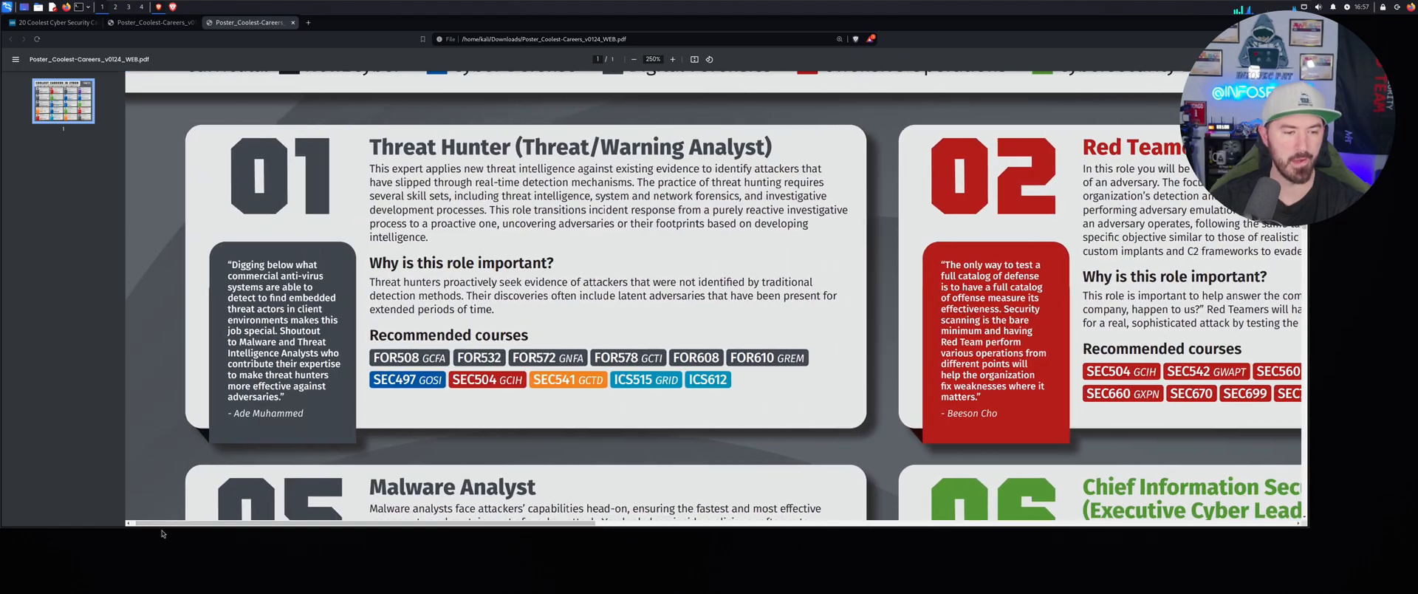
Step: Scroll down to the second row and bring the CISO card, number 06, into full view
{"action": "scroll", "scroll_direction": "down", "scroll_amount": 3}
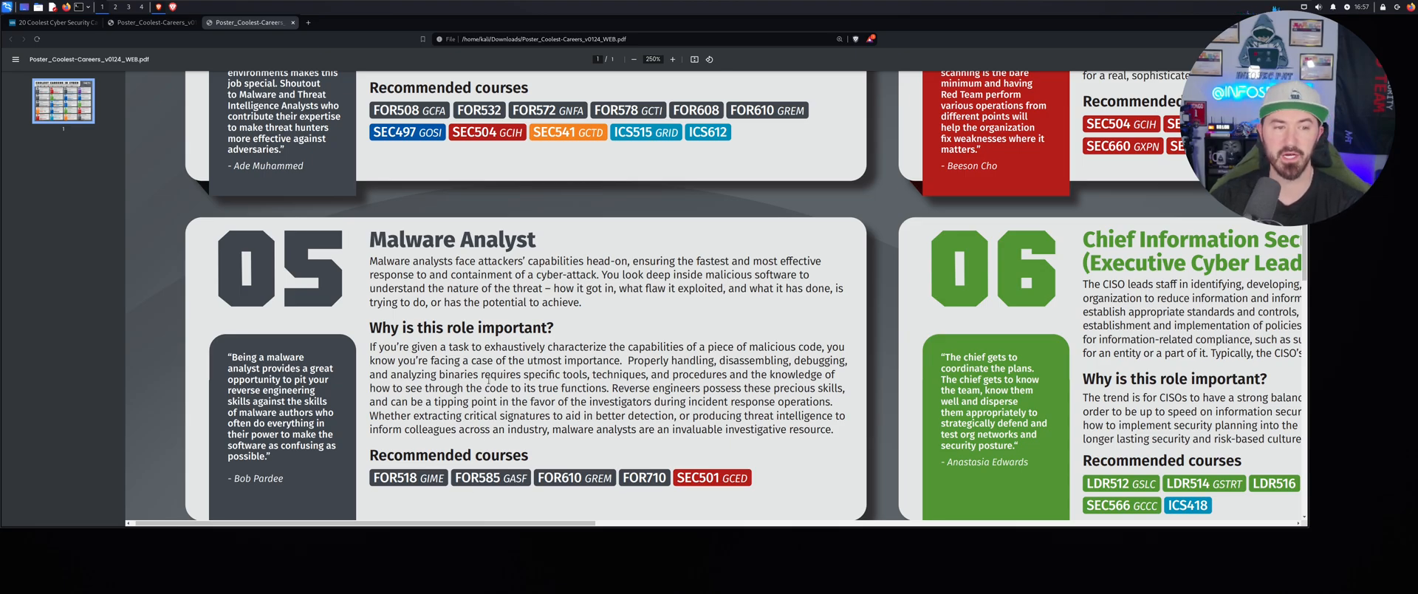
{"action": "scroll", "scroll_direction": "down", "scroll_amount": 3}
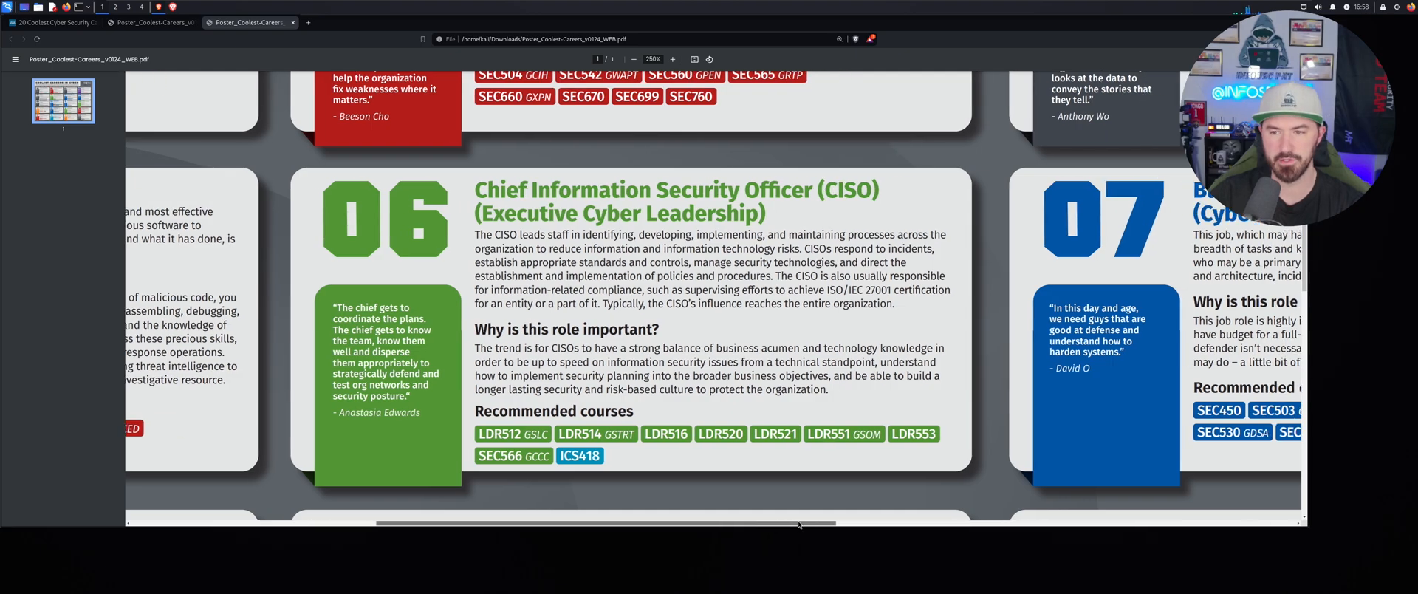
Step: Scroll right past Blue Teamer to the Security Architect and Engineer card, number 08
{"action": "scroll", "scroll_direction": "right", "scroll_amount": 3}
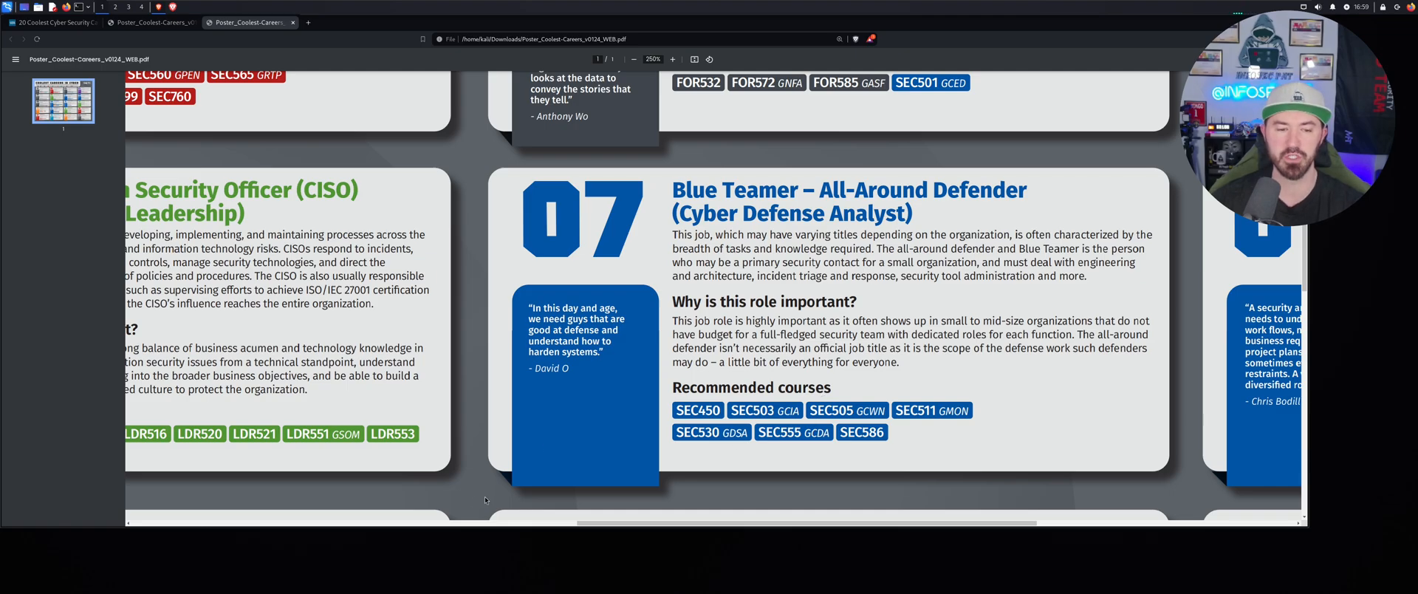
{"action": "scroll", "scroll_direction": "right", "scroll_amount": 3}
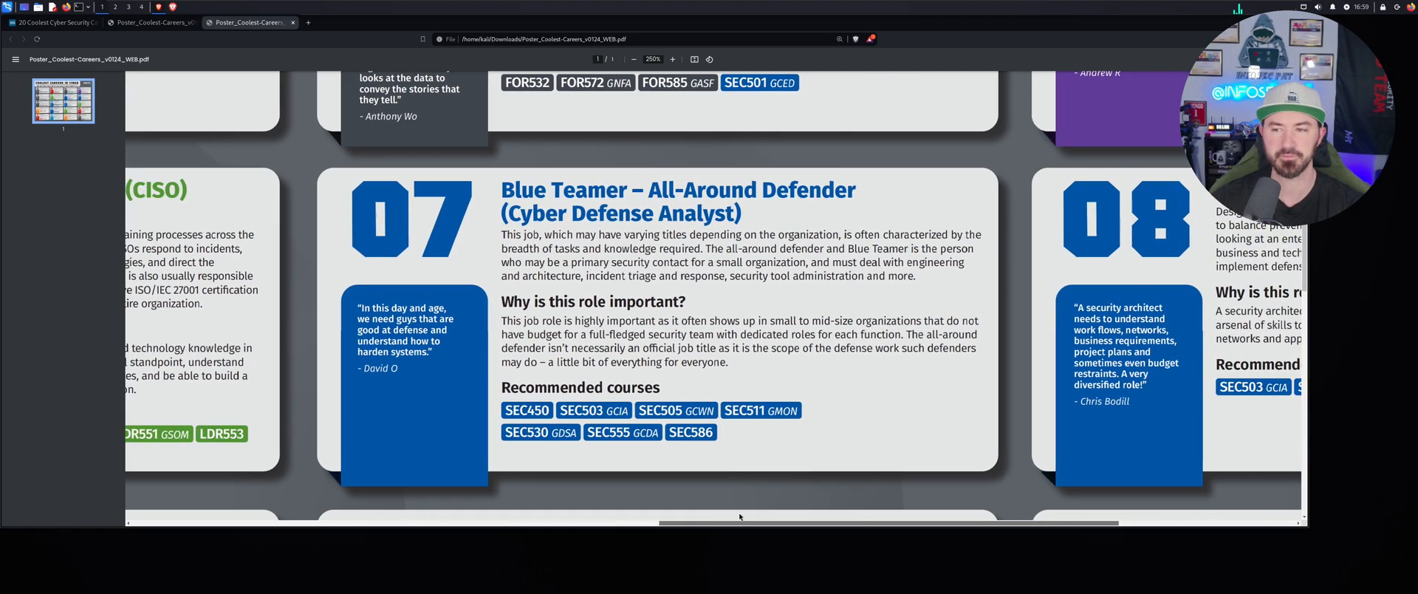
{"action": "scroll", "scroll_direction": "right", "scroll_amount": 3}
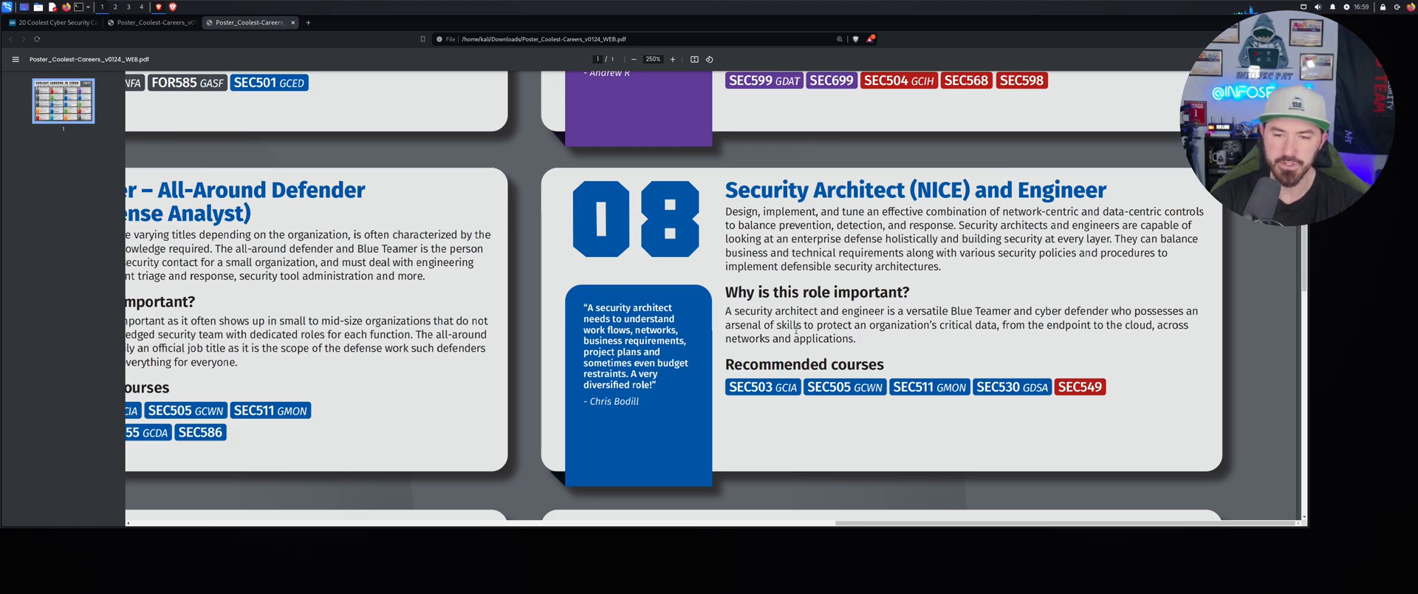
{"action": "mouse_move", "coordinate": [649, 471]}
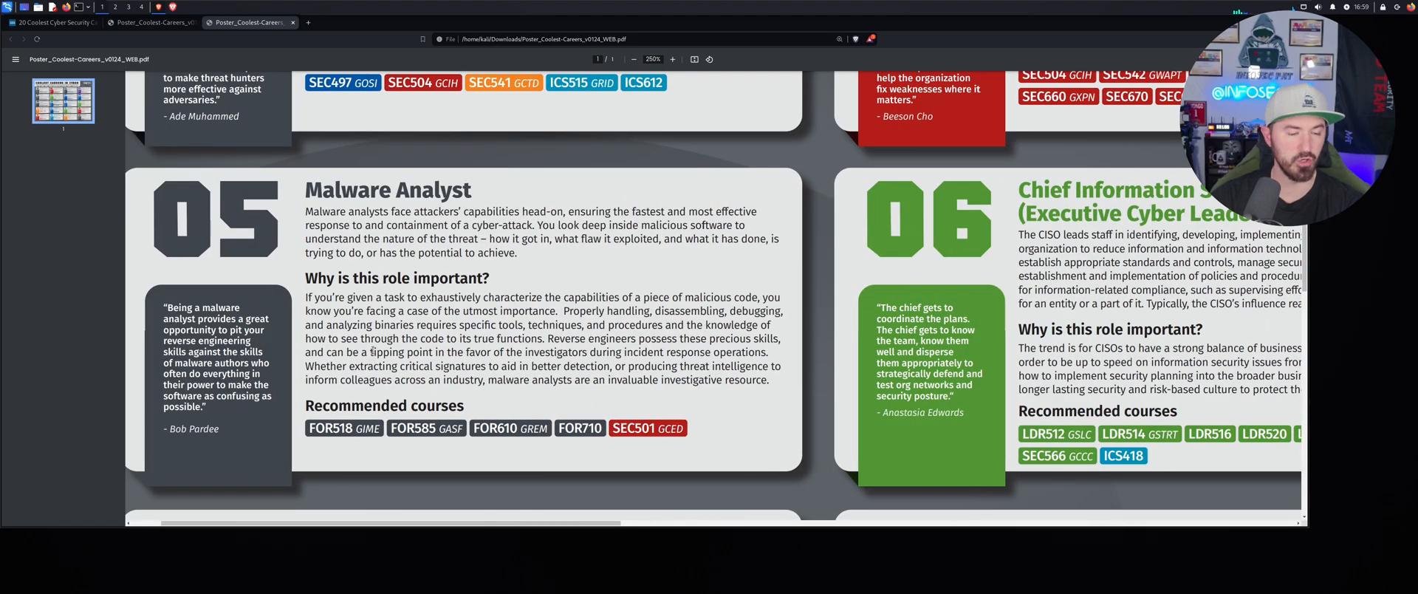
Step: Scroll down to centre the Cybersecurity Analyst/Engineer card, number 10, in the third row
{"action": "scroll", "scroll_direction": "down", "scroll_amount": 3}
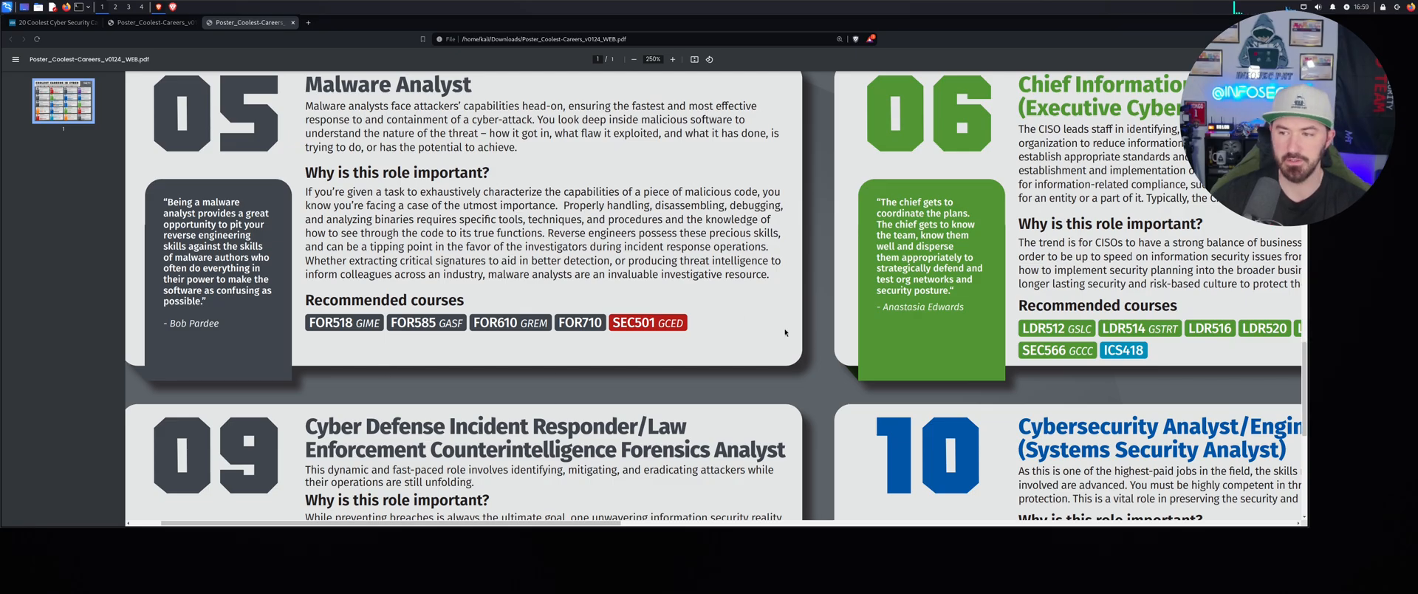
{"action": "scroll", "scroll_direction": "down", "scroll_amount": 3}
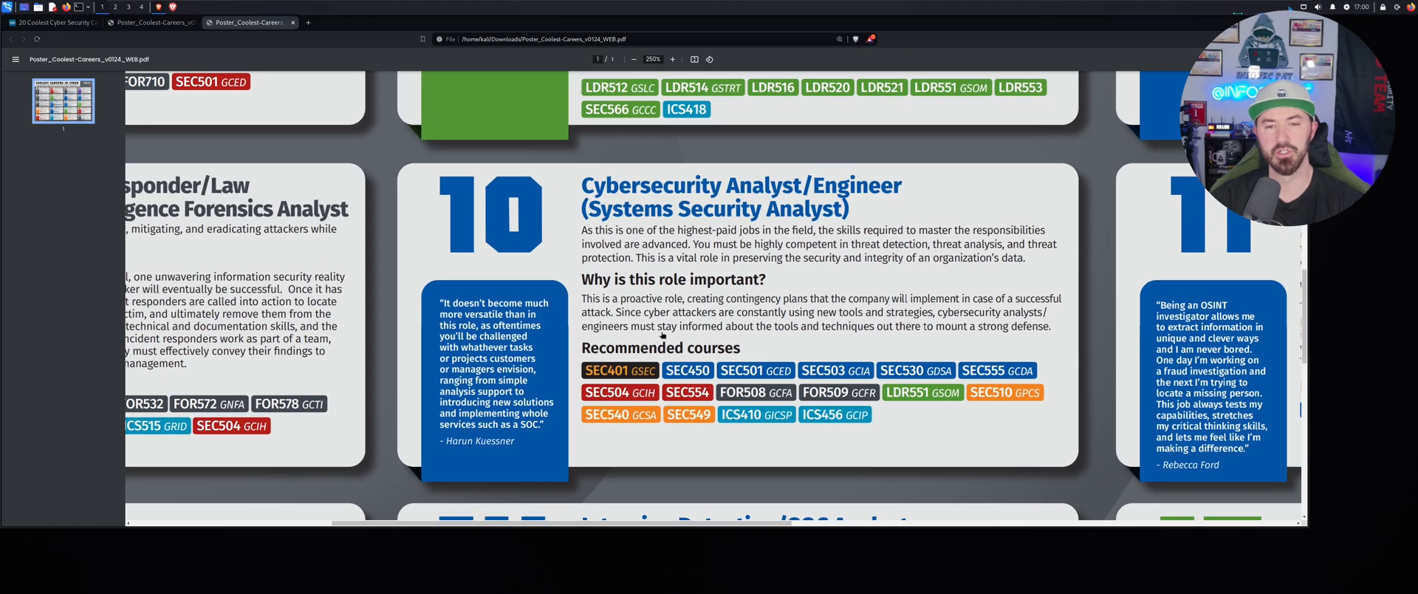
{"action": "mouse_move", "coordinate": [597, 170]}
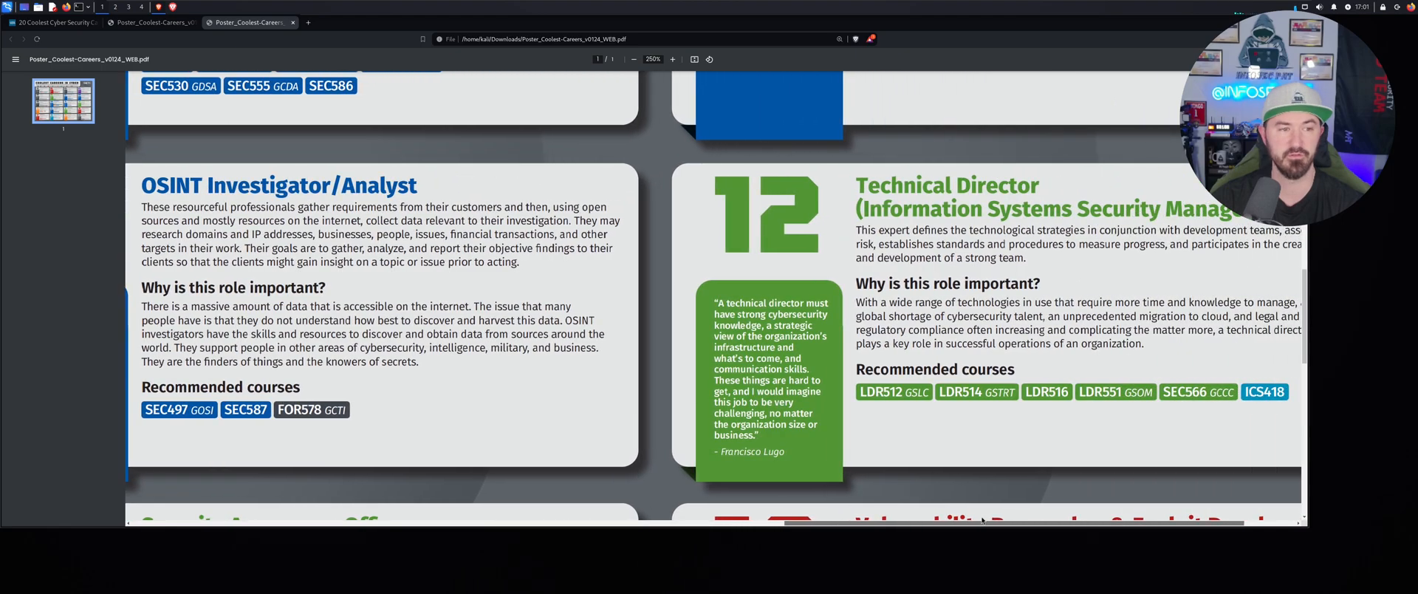
Step: Read the Technical Director card, then return left to cards 10 and 11
{"action": "scroll", "scroll_direction": "right", "scroll_amount": 3}
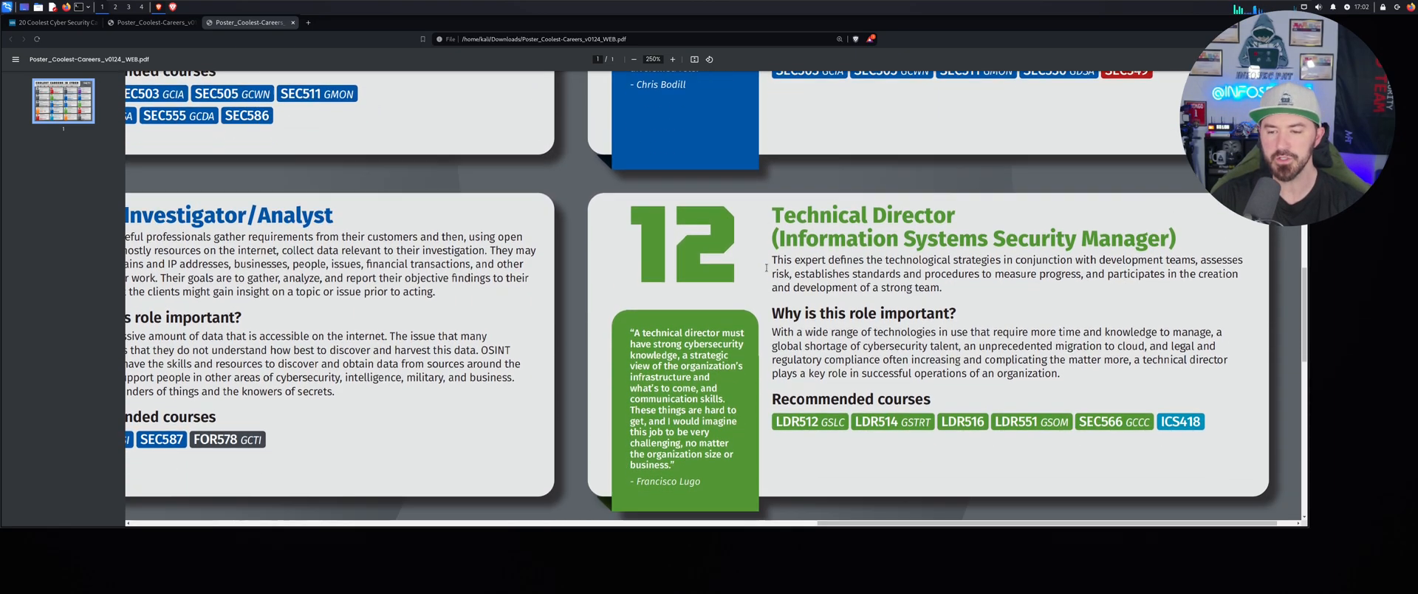
{"action": "scroll", "scroll_direction": "down", "scroll_amount": 3}
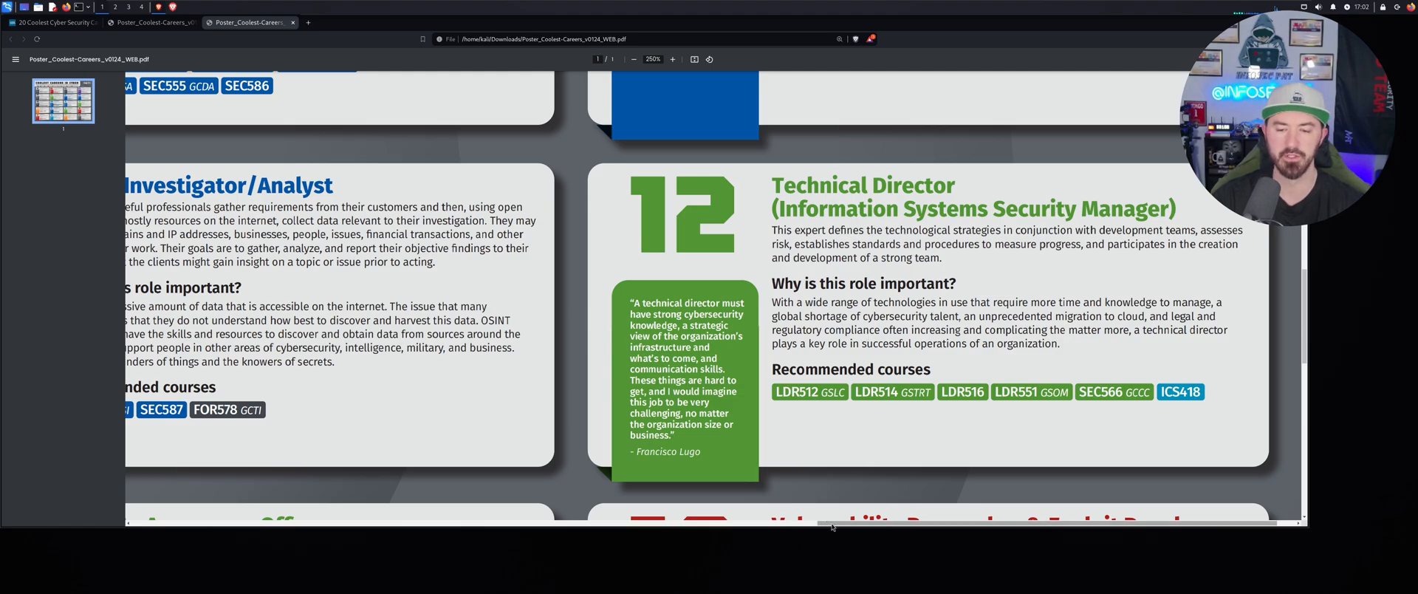
{"action": "scroll", "scroll_direction": "left", "scroll_amount": 3}
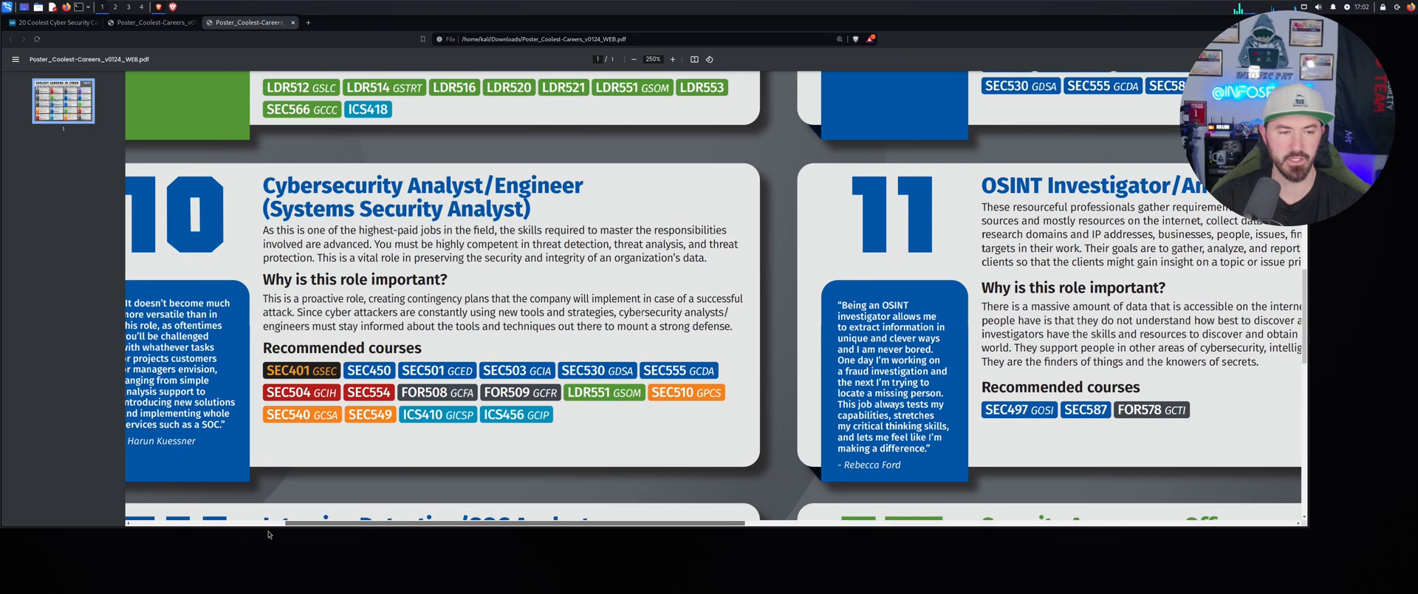
Step: Scroll down past Cloud Security Analyst and right to the Intrusion Detection/SOC Analyst card, number 14
{"action": "scroll", "scroll_direction": "down", "scroll_amount": 3}
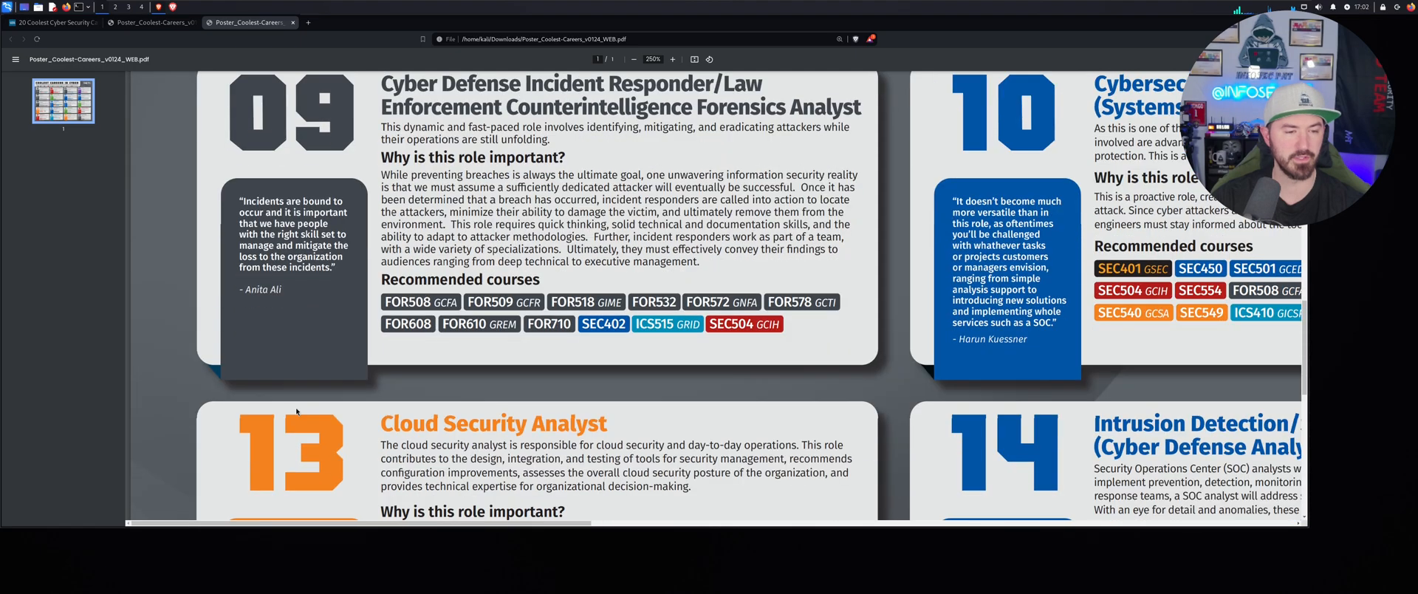
{"action": "scroll", "scroll_direction": "down", "scroll_amount": 3}
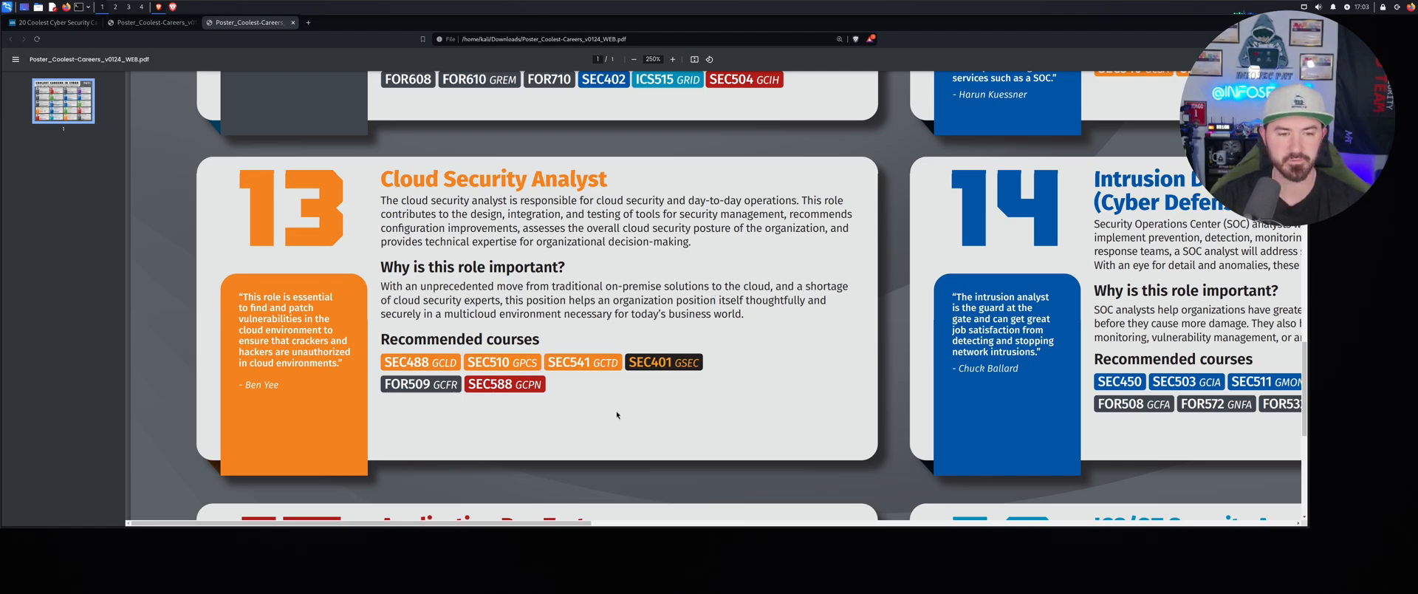
{"action": "scroll", "scroll_direction": "right", "scroll_amount": 3}
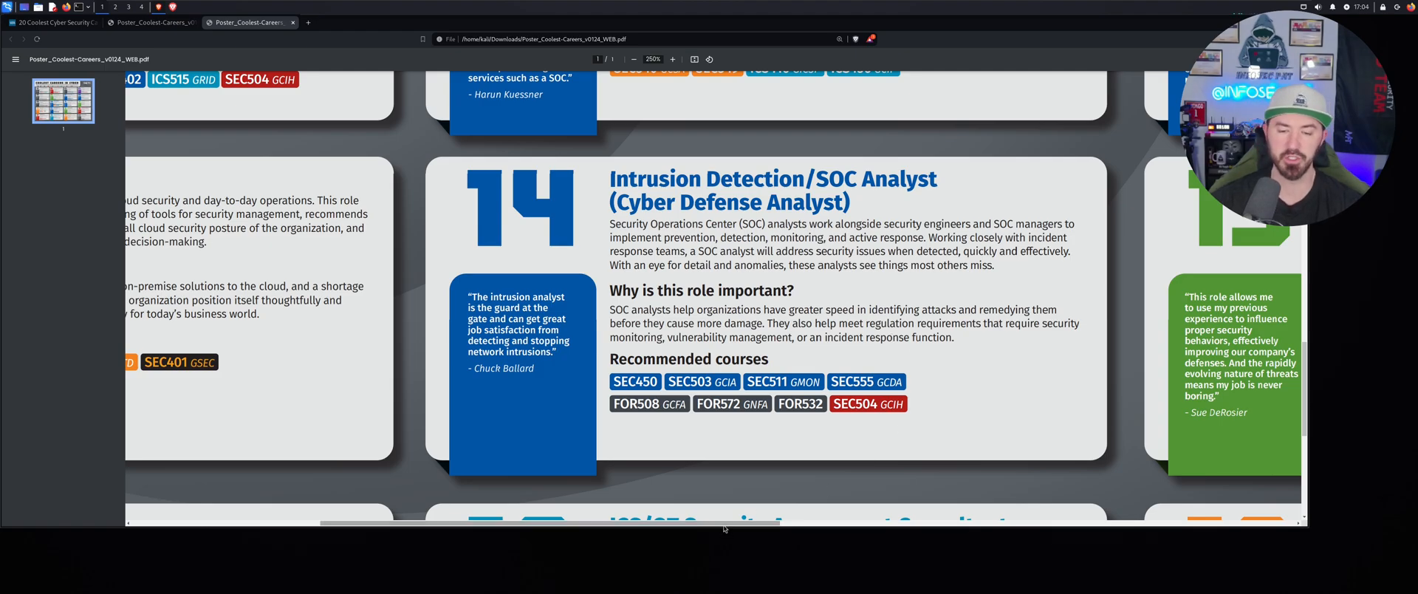
Step: Scroll right along the row, then back left and down to the Application Pen Tester card, number 17
{"action": "scroll", "scroll_direction": "right", "scroll_amount": 3}
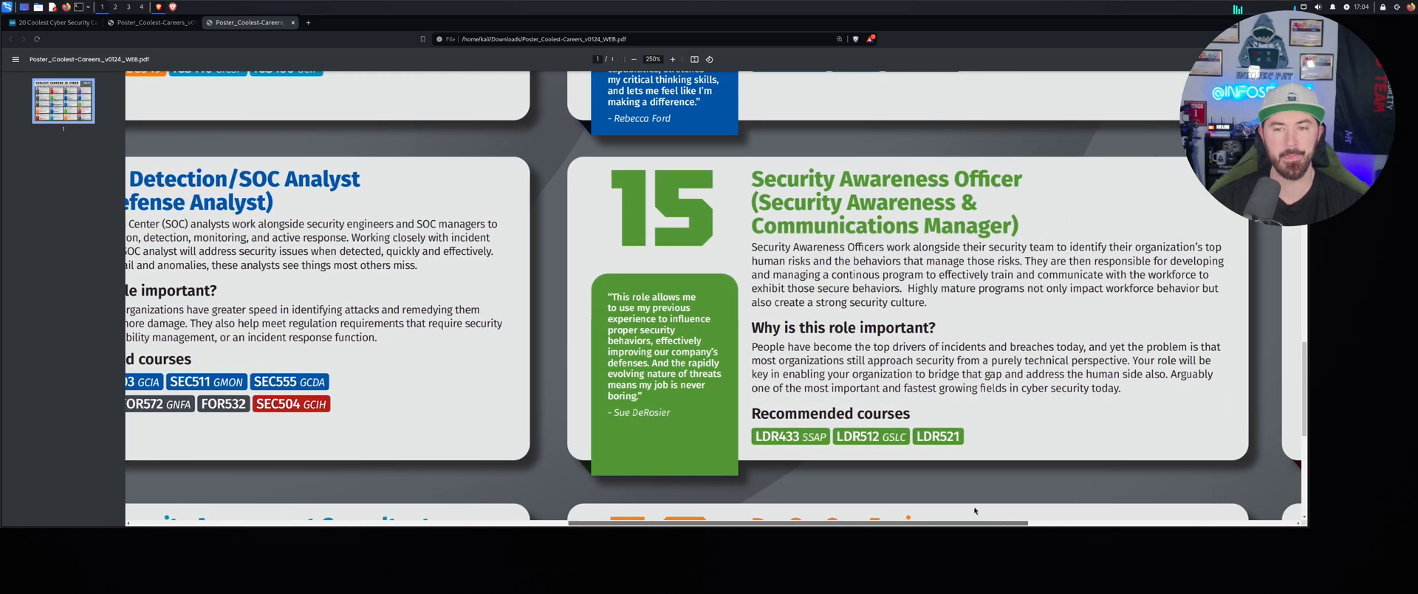
{"action": "scroll", "scroll_direction": "right", "scroll_amount": 3}
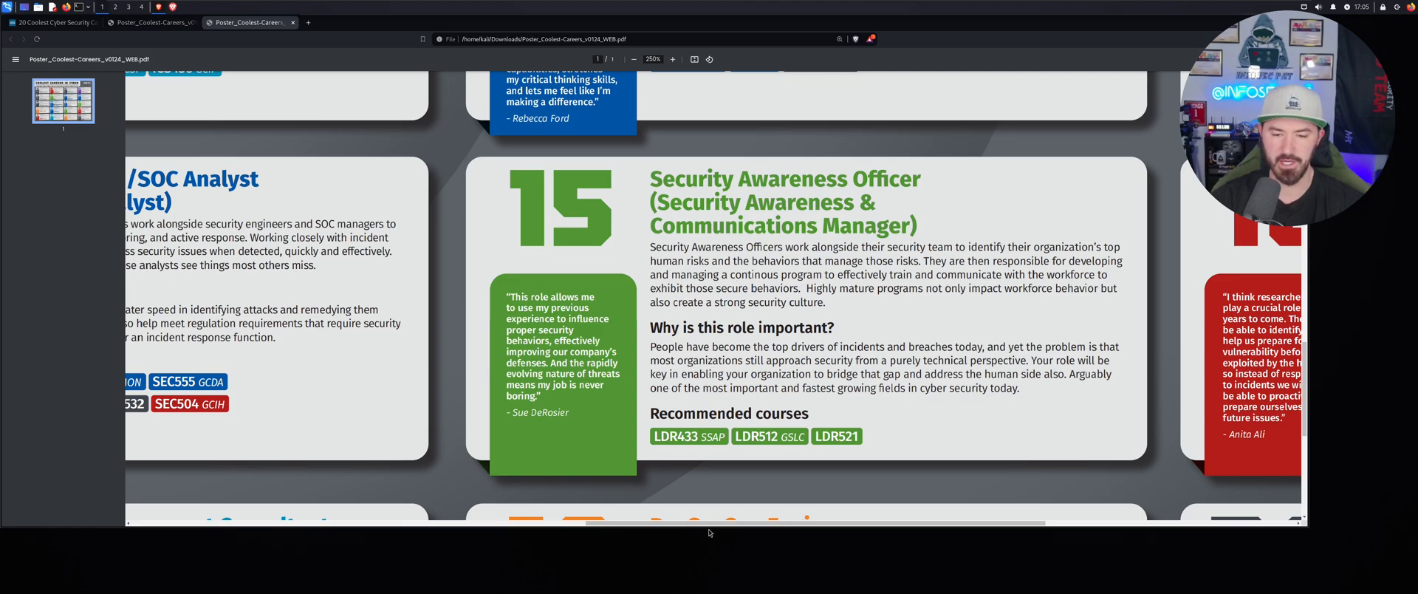
{"action": "scroll", "scroll_direction": "right", "scroll_amount": 3}
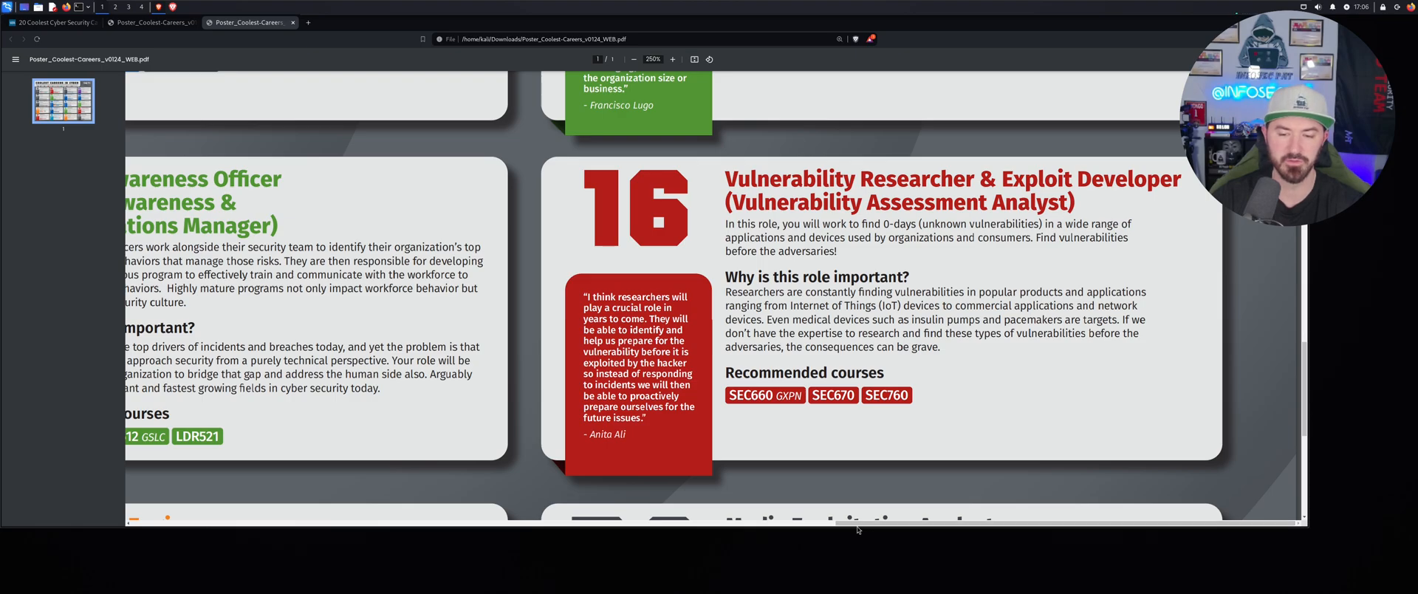
{"action": "scroll", "scroll_direction": "left", "scroll_amount": 3}
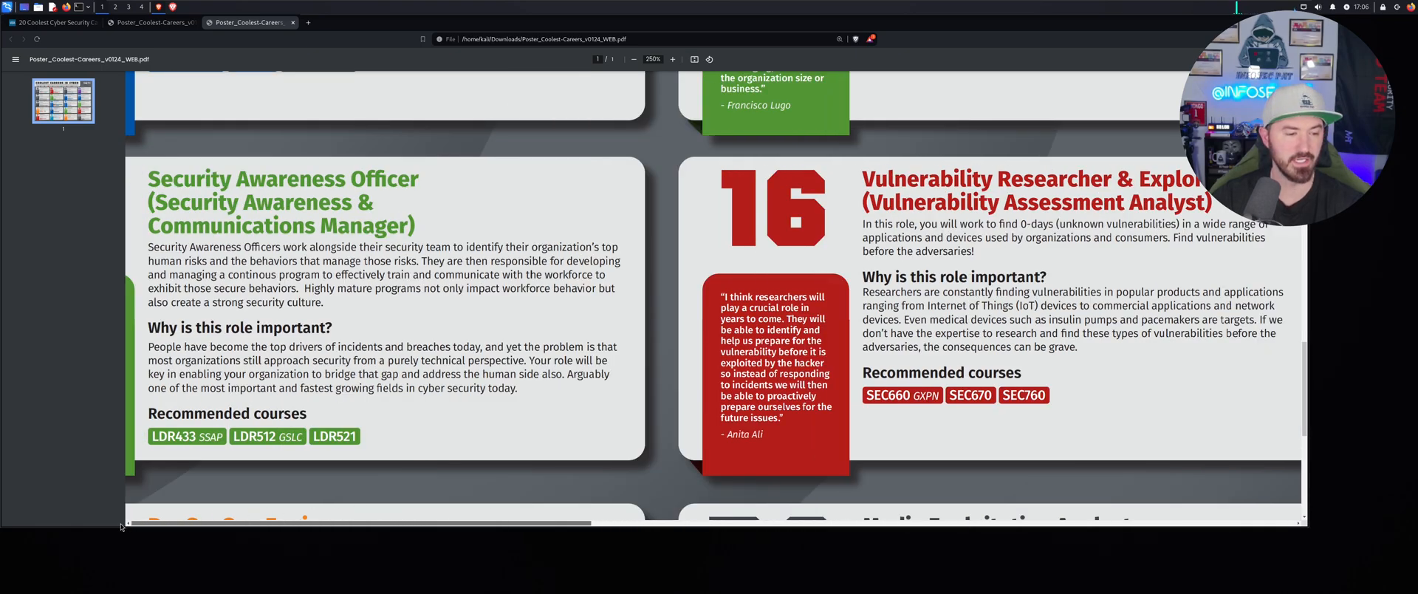
{"action": "scroll", "scroll_direction": "left", "scroll_amount": 3}
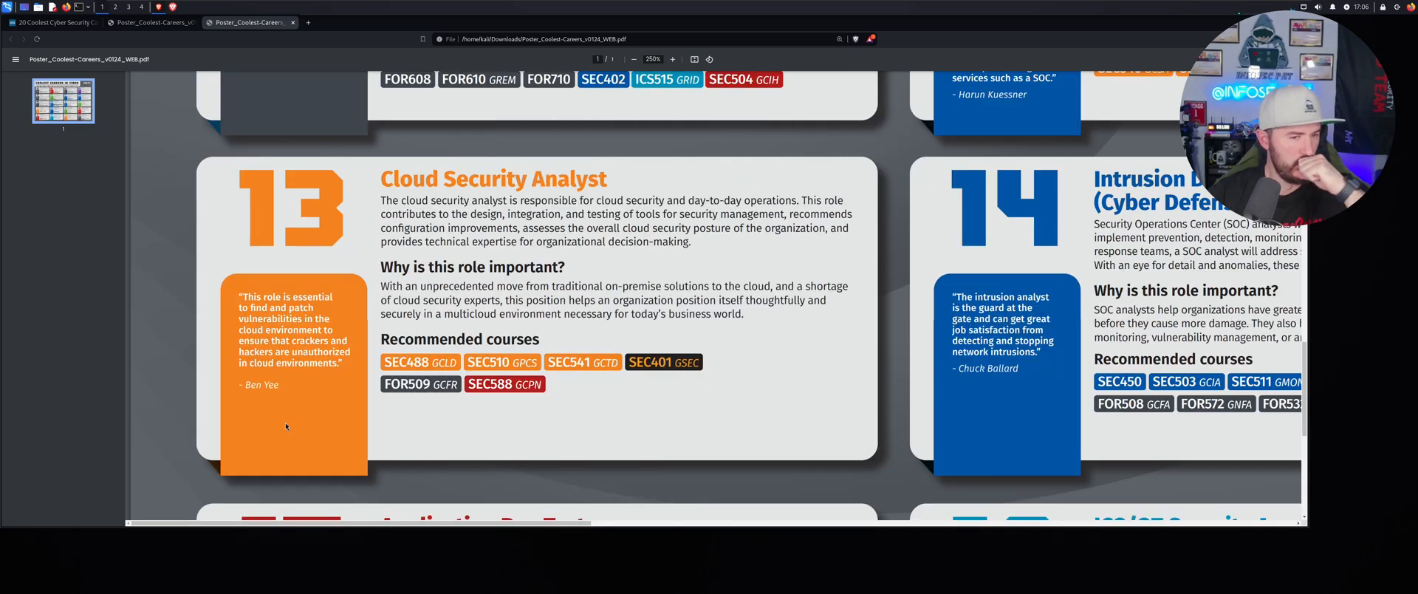
{"action": "scroll", "scroll_direction": "down", "scroll_amount": 3}
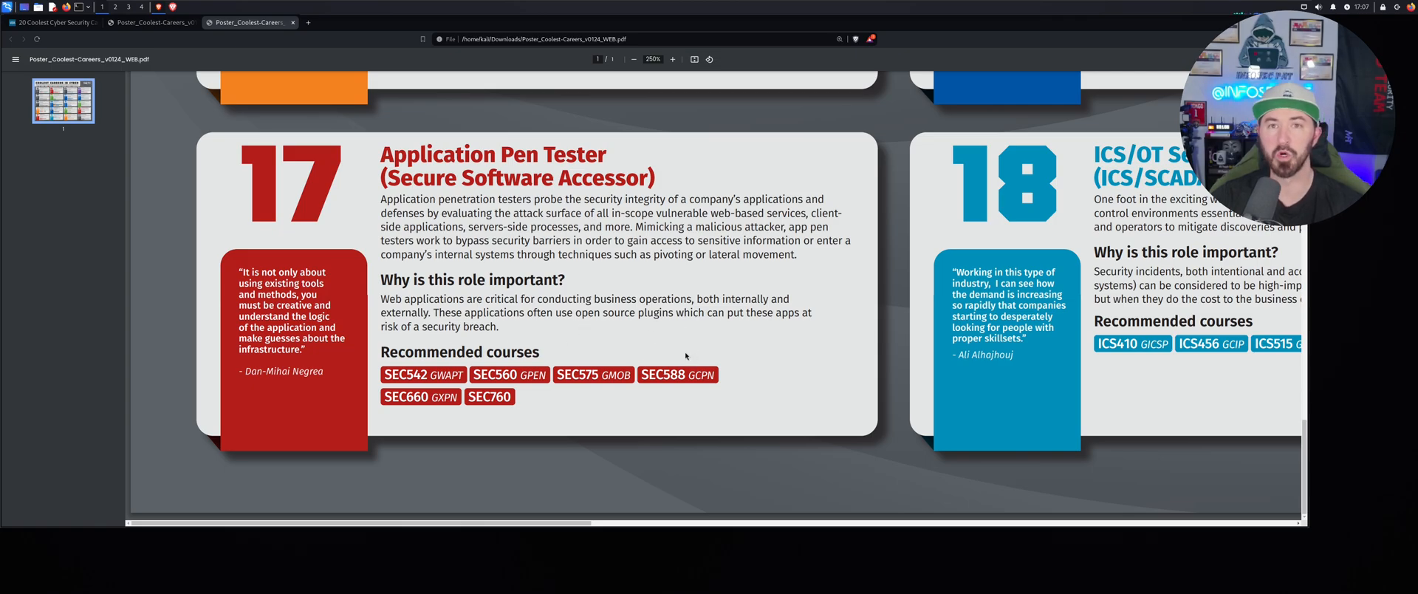
{"action": "mouse_move", "coordinate": [702, 352]}
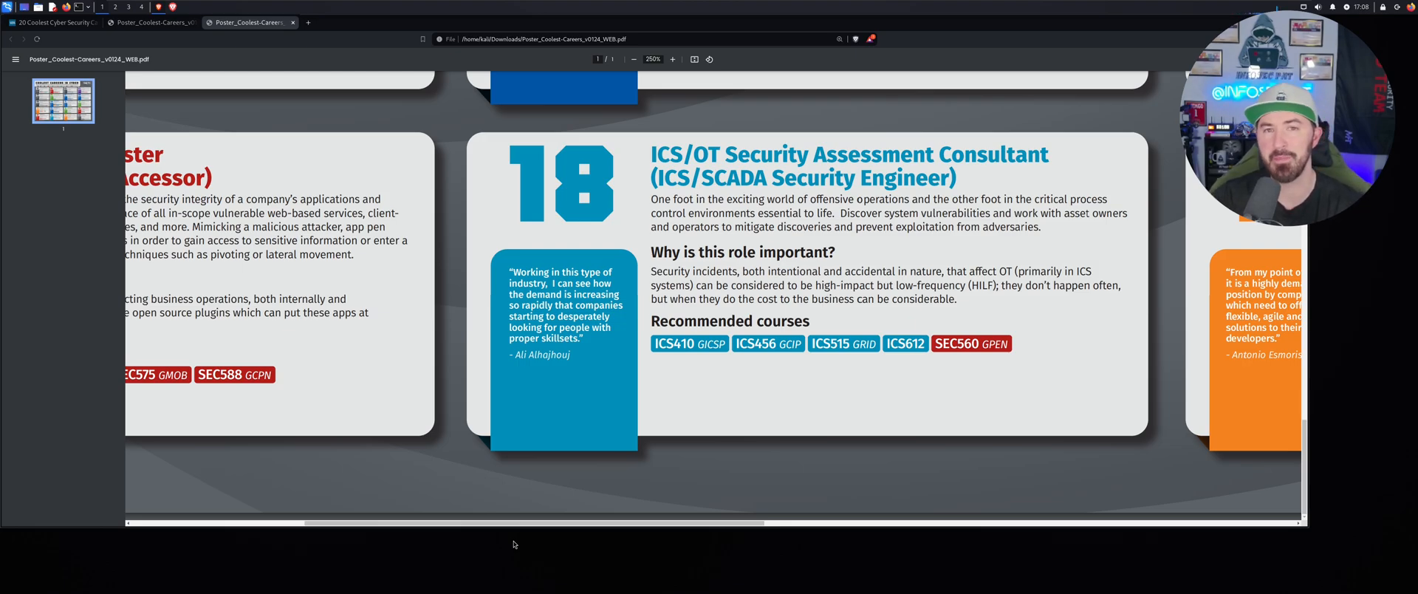
{"action": "mouse_move", "coordinate": [622, 486]}
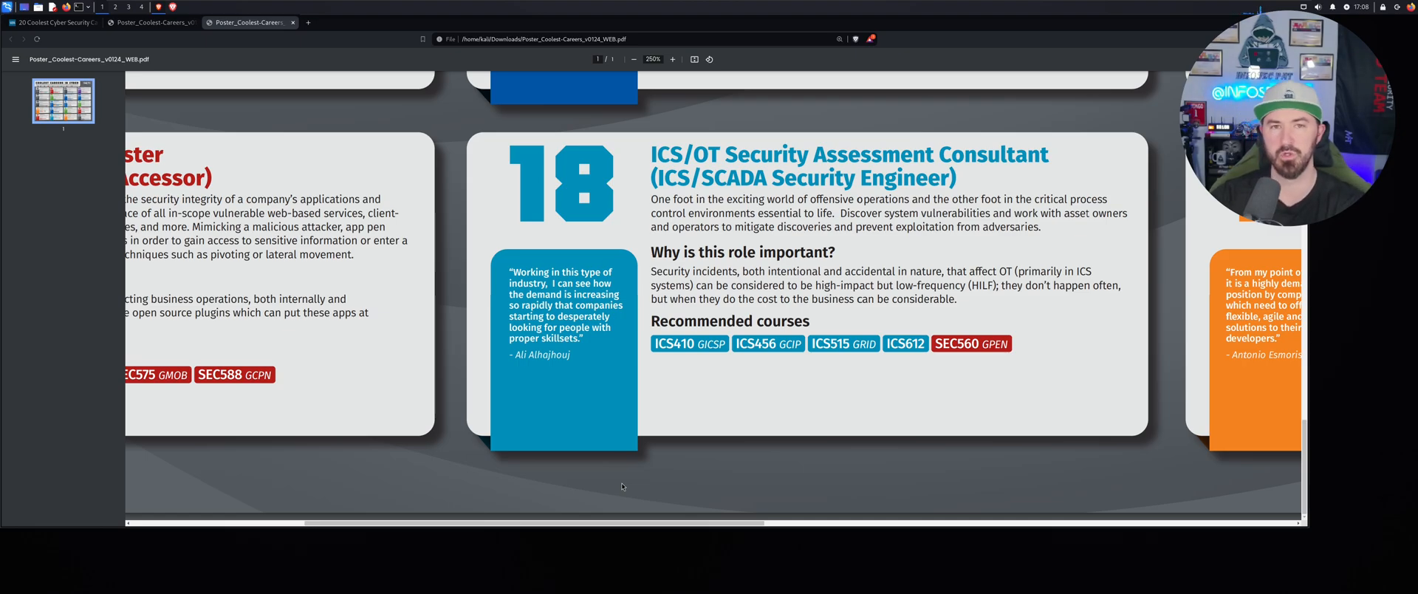
{"action": "mouse_move", "coordinate": [742, 466]}
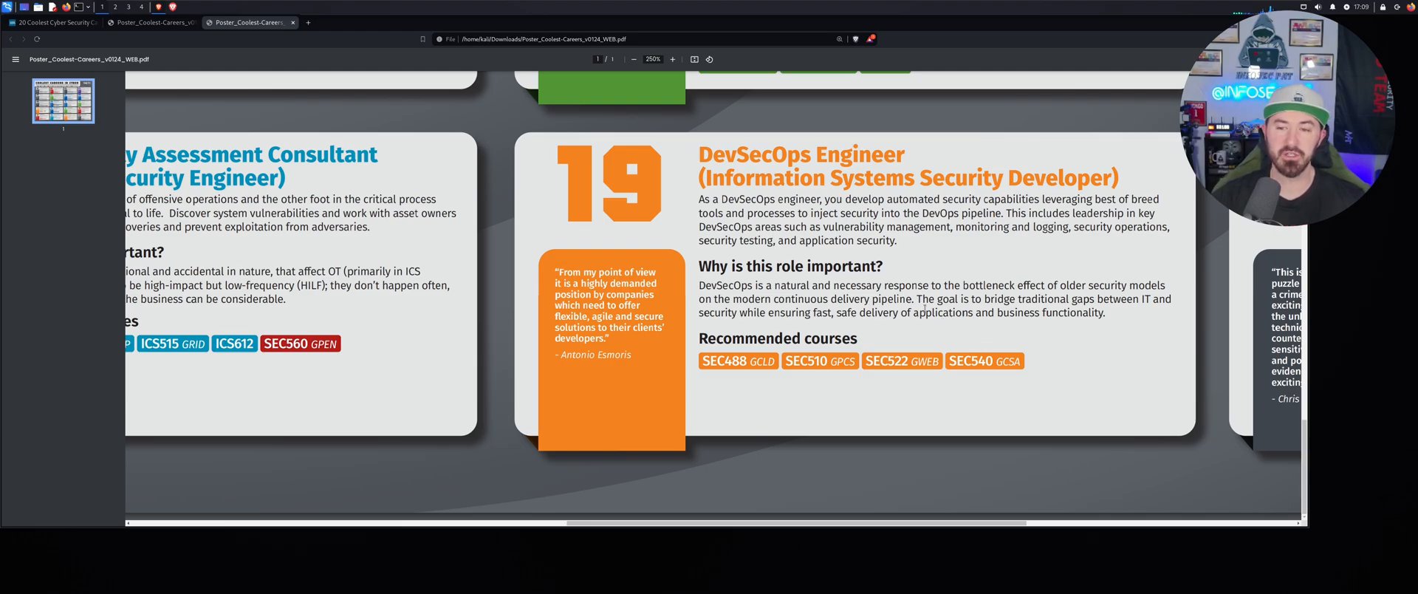
Step: Drag the poster right to show DevSecOps Engineer, card 19, beside card 20
{"action": "left_click_drag", "start_coordinate": [919, 299], "coordinate": [1055, 299]}
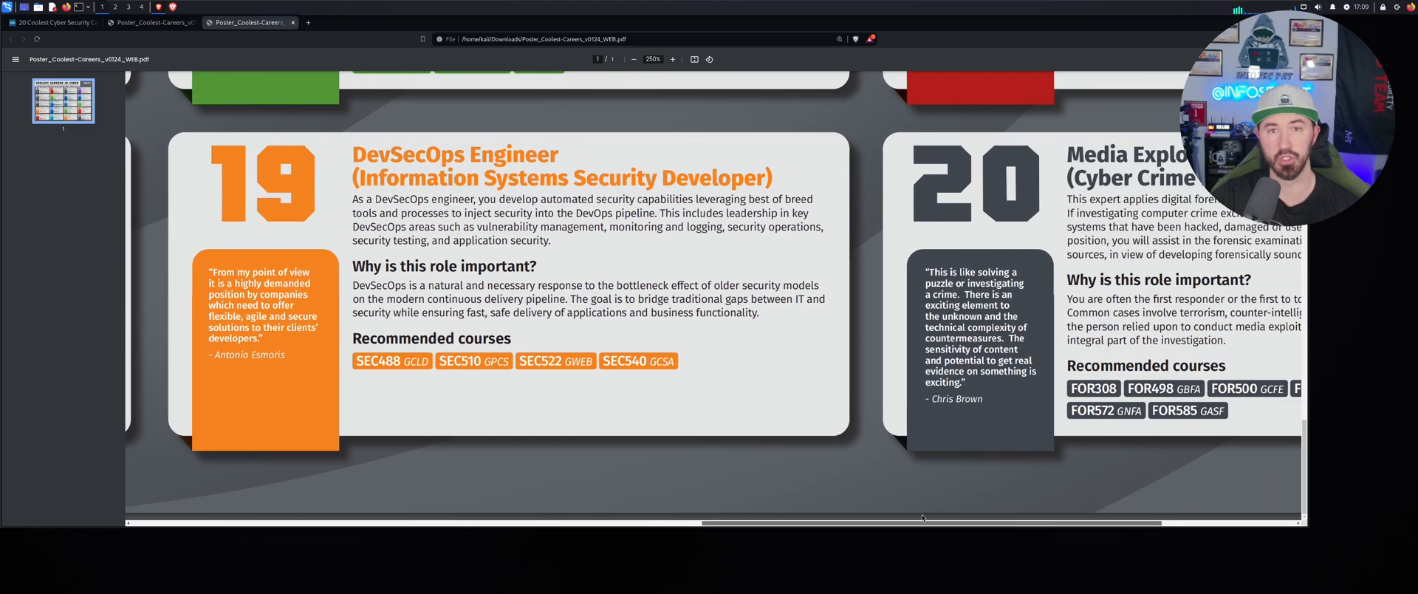
Step: Scroll right to centre card 20, Media Exploitation Analyst (Cyber Crime Investigator), with its courses
{"action": "scroll", "scroll_direction": "right", "scroll_amount": 3}
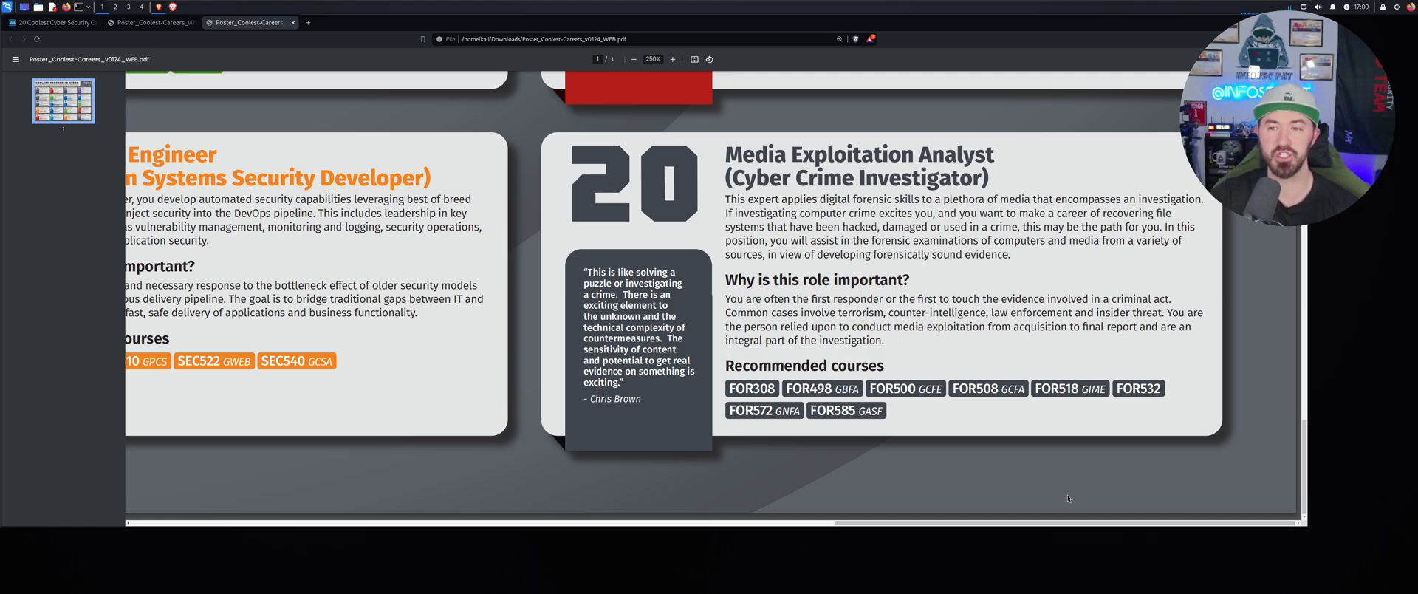
{"action": "mouse_move", "coordinate": [934, 373]}
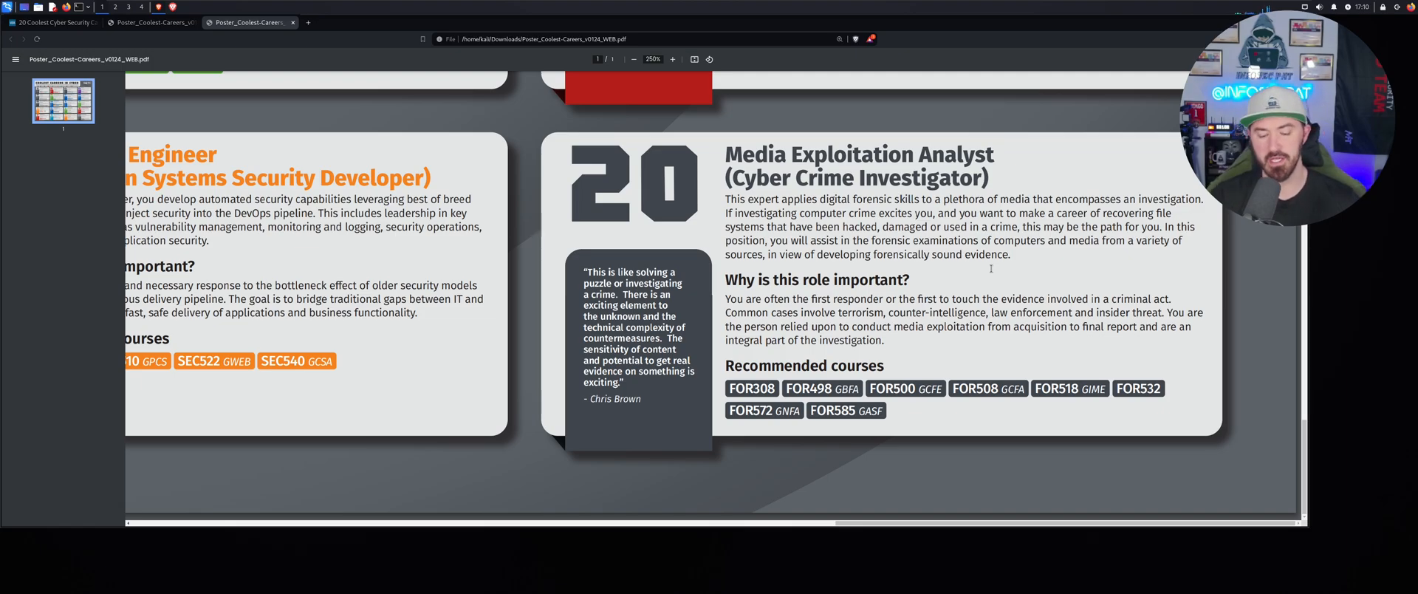
Step: Zoom out from the Media Exploitation quote to the poster title and Threat Hunter row
{"action": "left_click", "coordinate": [671, 59]}
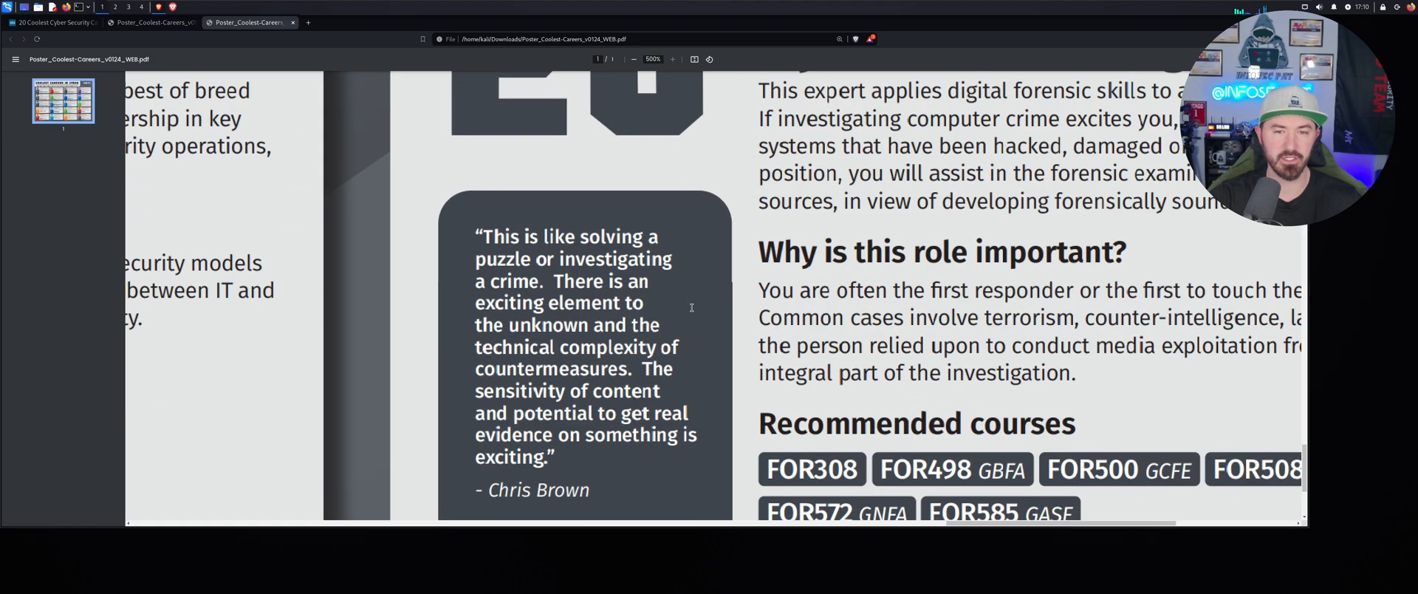
{"action": "left_click", "coordinate": [633, 59]}
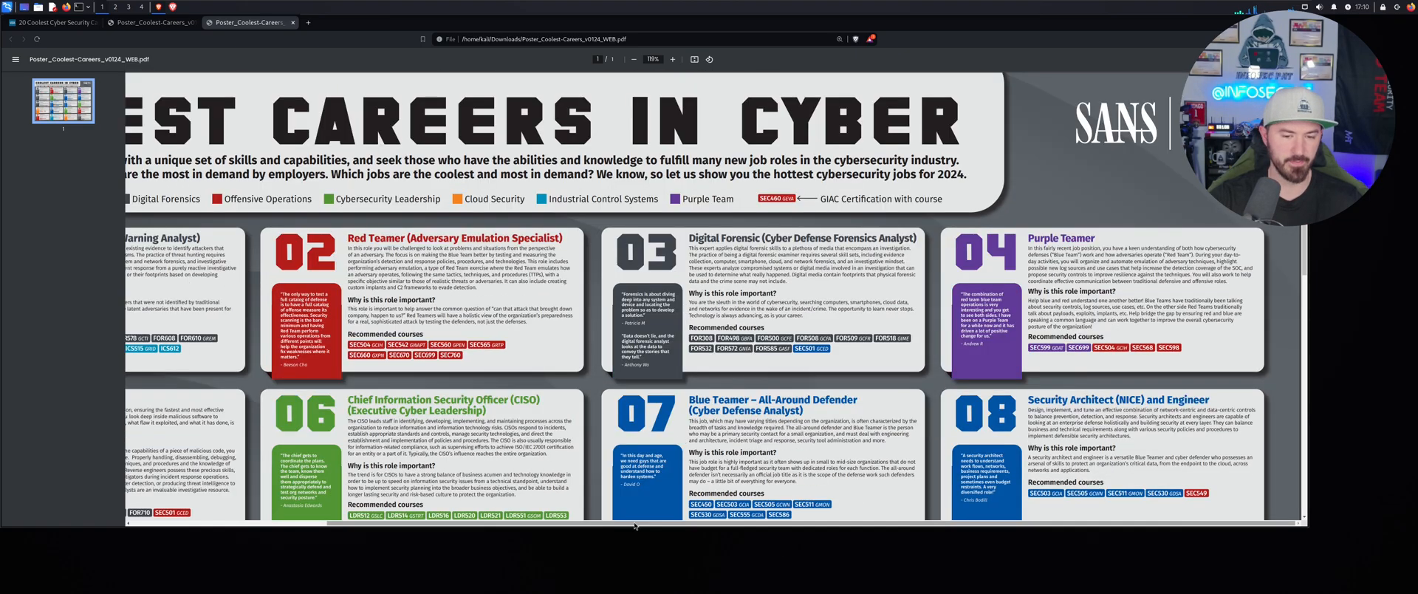
{"action": "scroll", "scroll_direction": "left", "scroll_amount": 3}
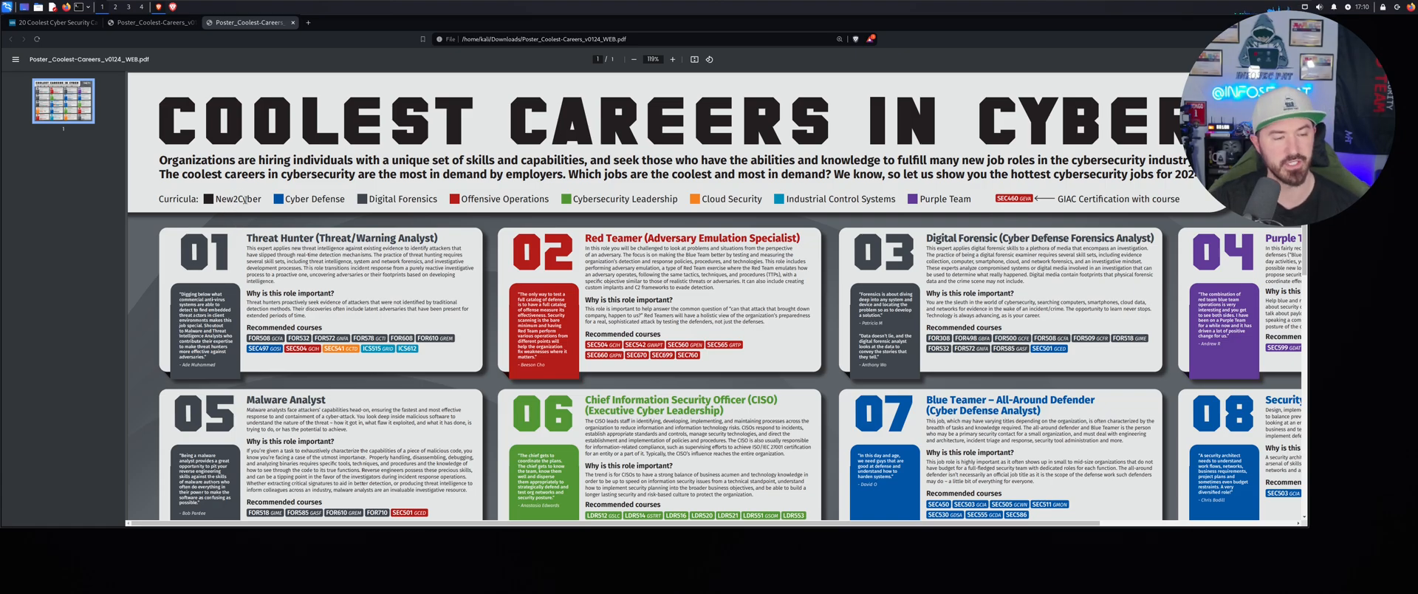
Step: Zoom in and centre the Red Teamer card 02 for reading
{"action": "left_click", "coordinate": [672, 60]}
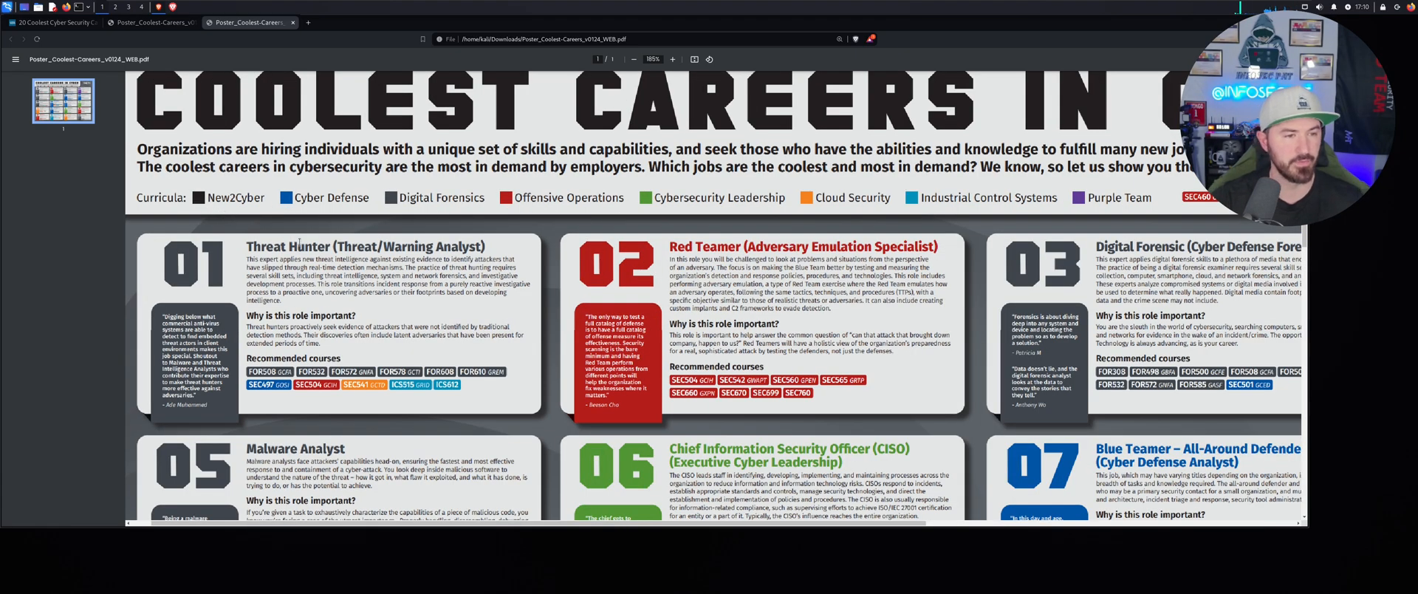
{"action": "scroll", "scroll_direction": "down", "scroll_amount": 3}
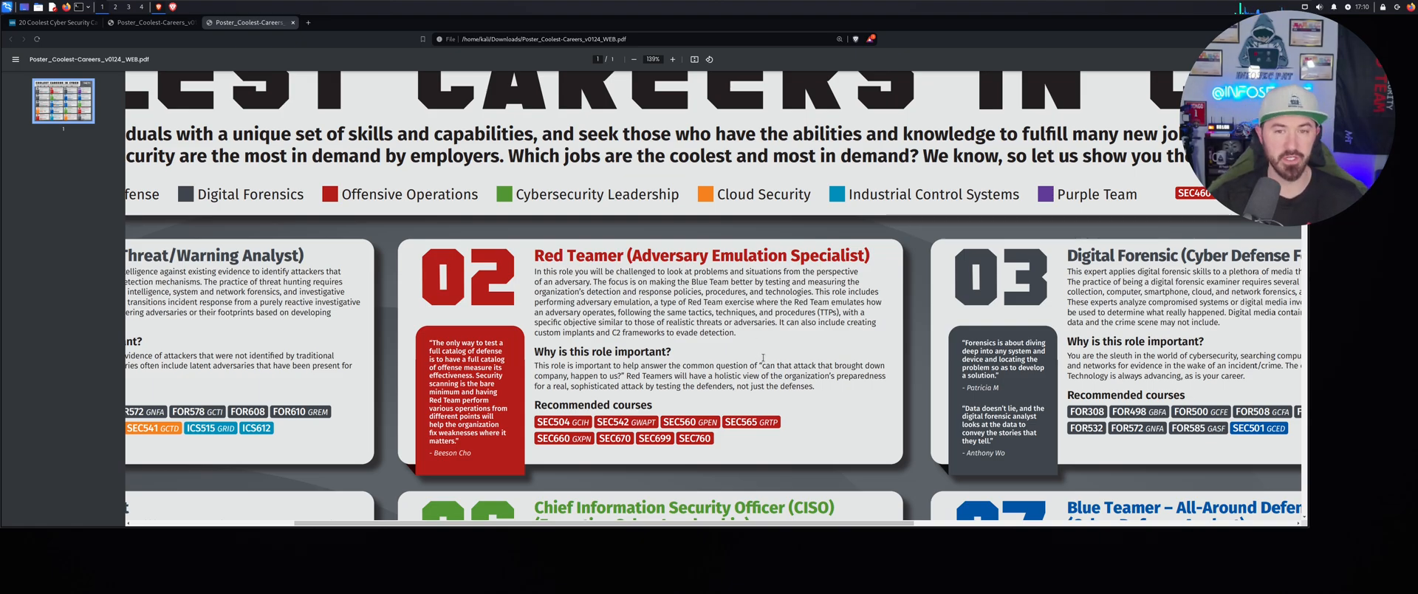
Step: Zoom out twice so the whole poster with all twenty cards fits
{"action": "left_click", "coordinate": [622, 60]}
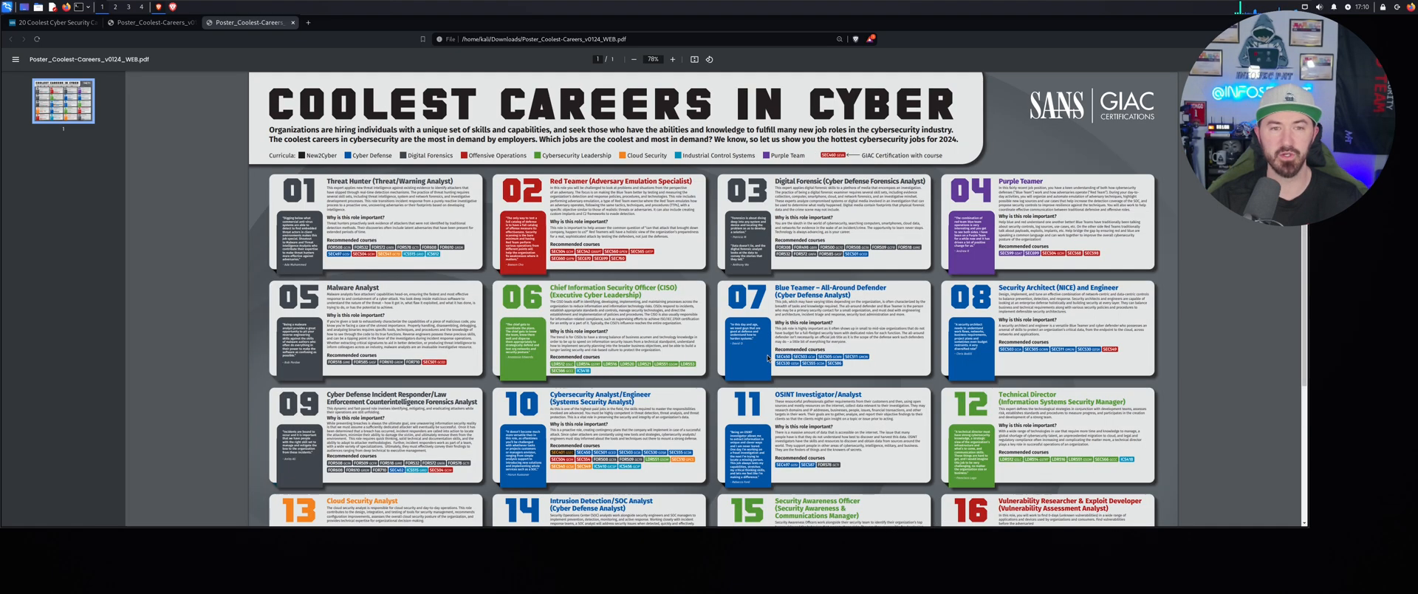
{"action": "left_click", "coordinate": [611, 60]}
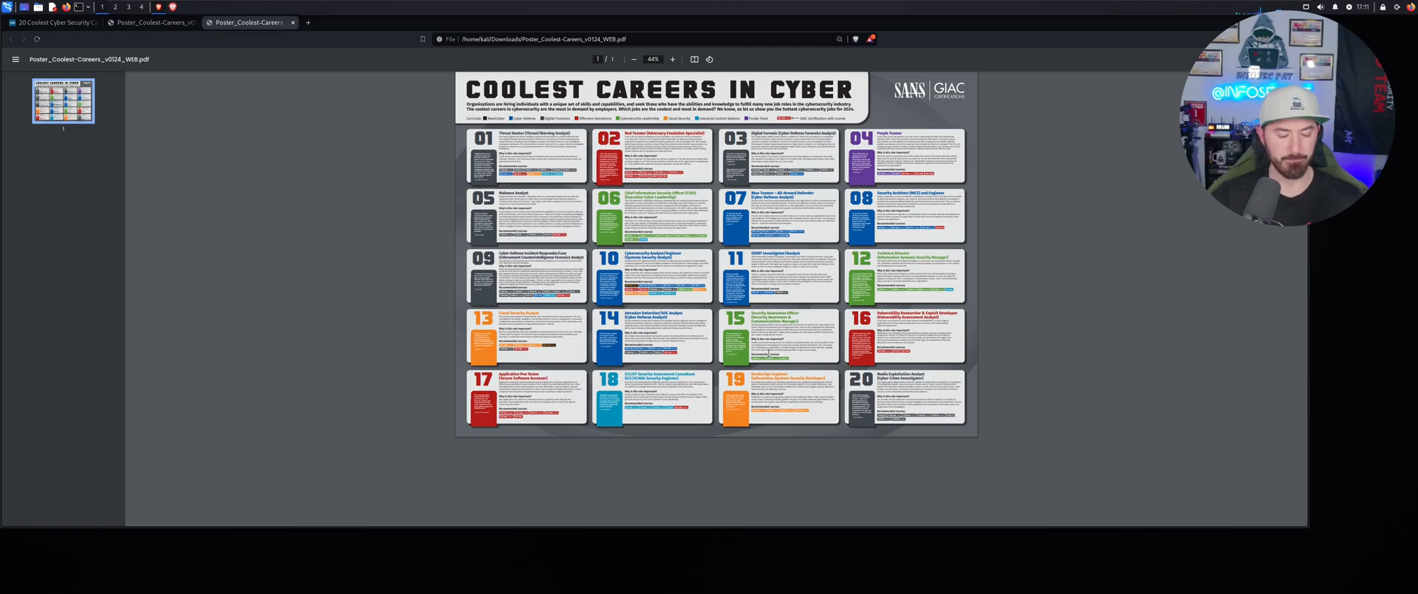
Step: Zoom in and scroll from the poster top down to cards 17–20
{"action": "left_click", "coordinate": [672, 59]}
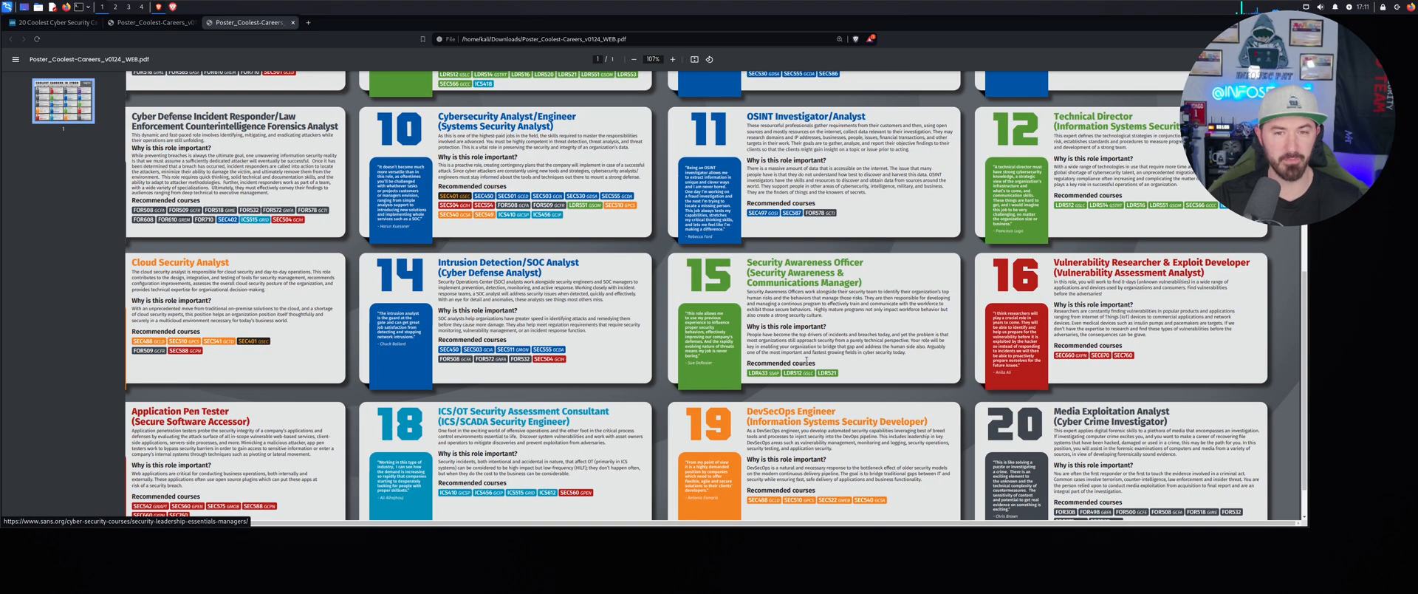
{"action": "scroll", "scroll_direction": "up", "scroll_amount": 3}
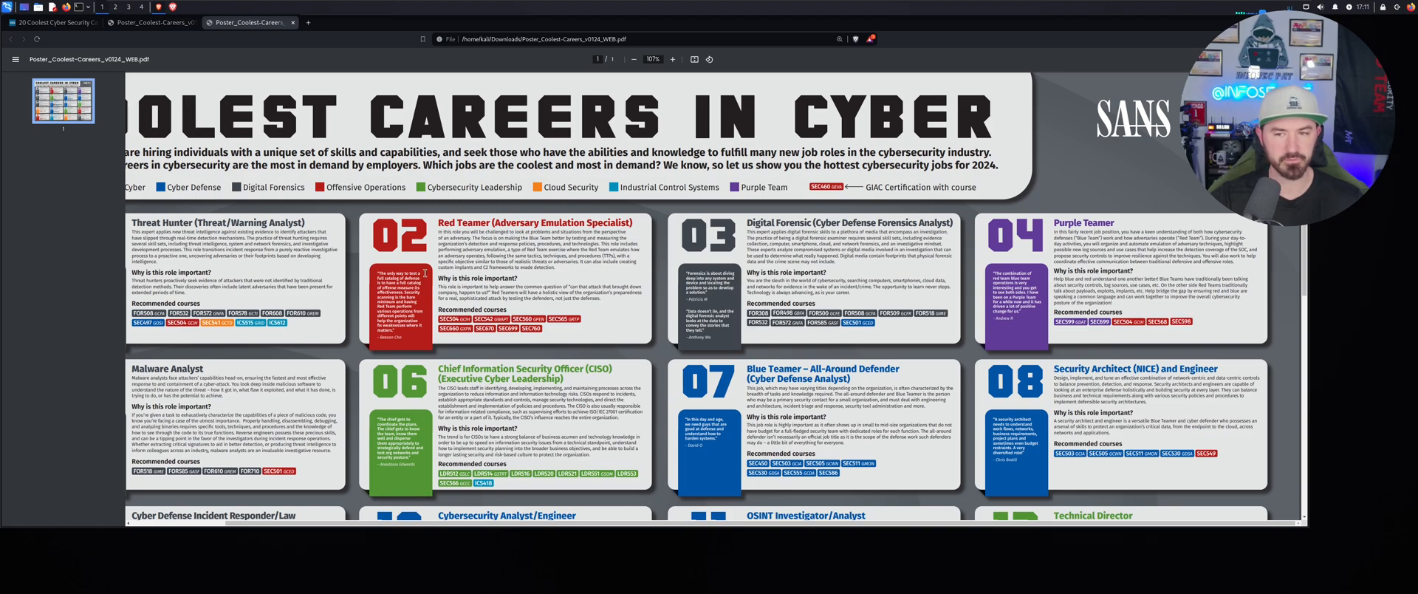
{"action": "scroll", "scroll_direction": "down", "scroll_amount": 3}
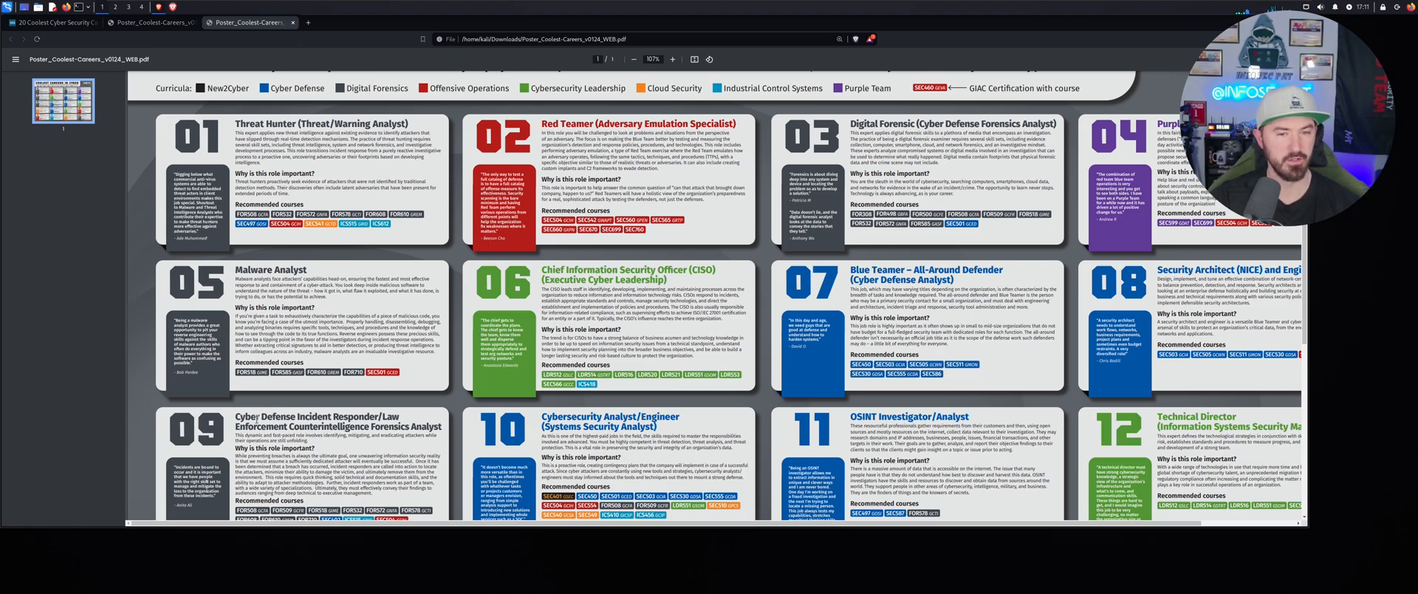
{"action": "scroll", "scroll_direction": "down", "scroll_amount": 3}
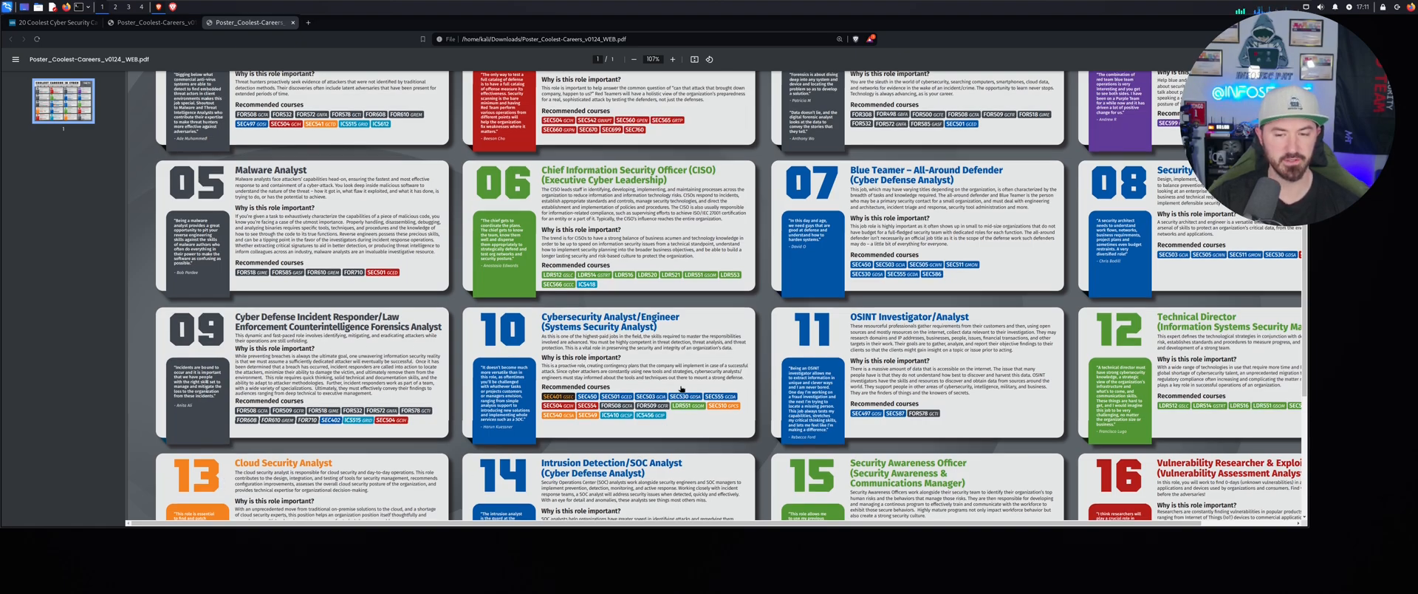
{"action": "scroll", "scroll_direction": "down", "scroll_amount": 3}
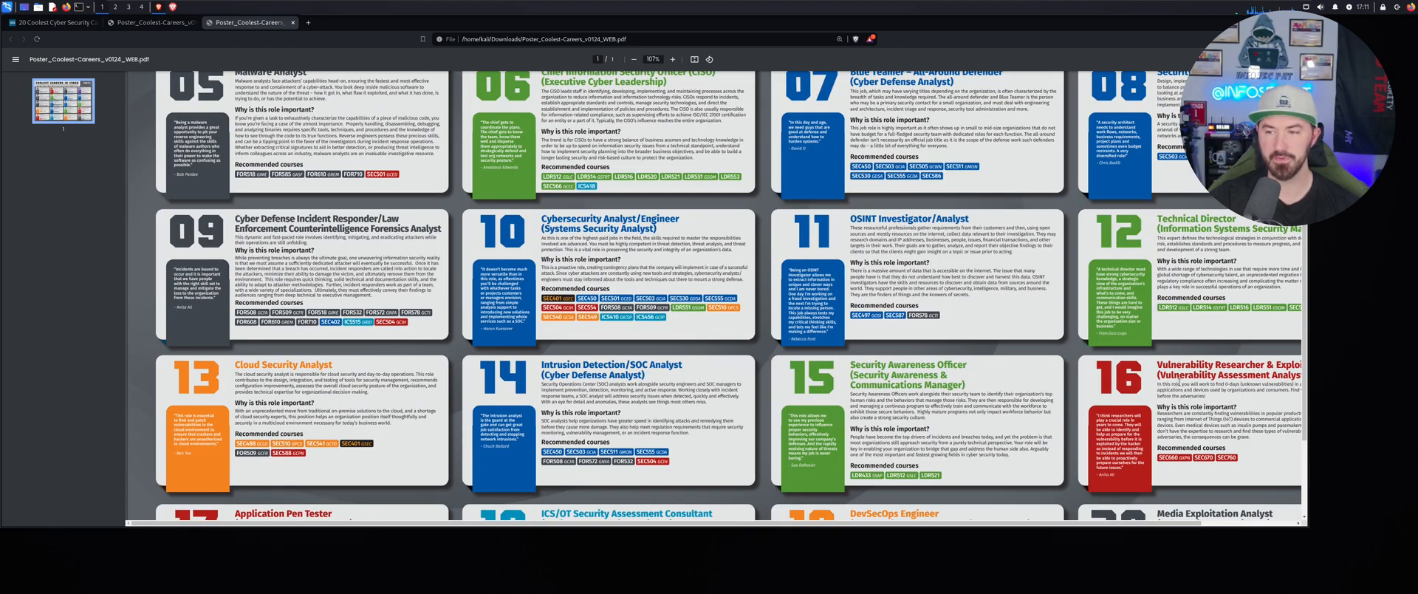
{"action": "scroll", "scroll_direction": "down", "scroll_amount": 3}
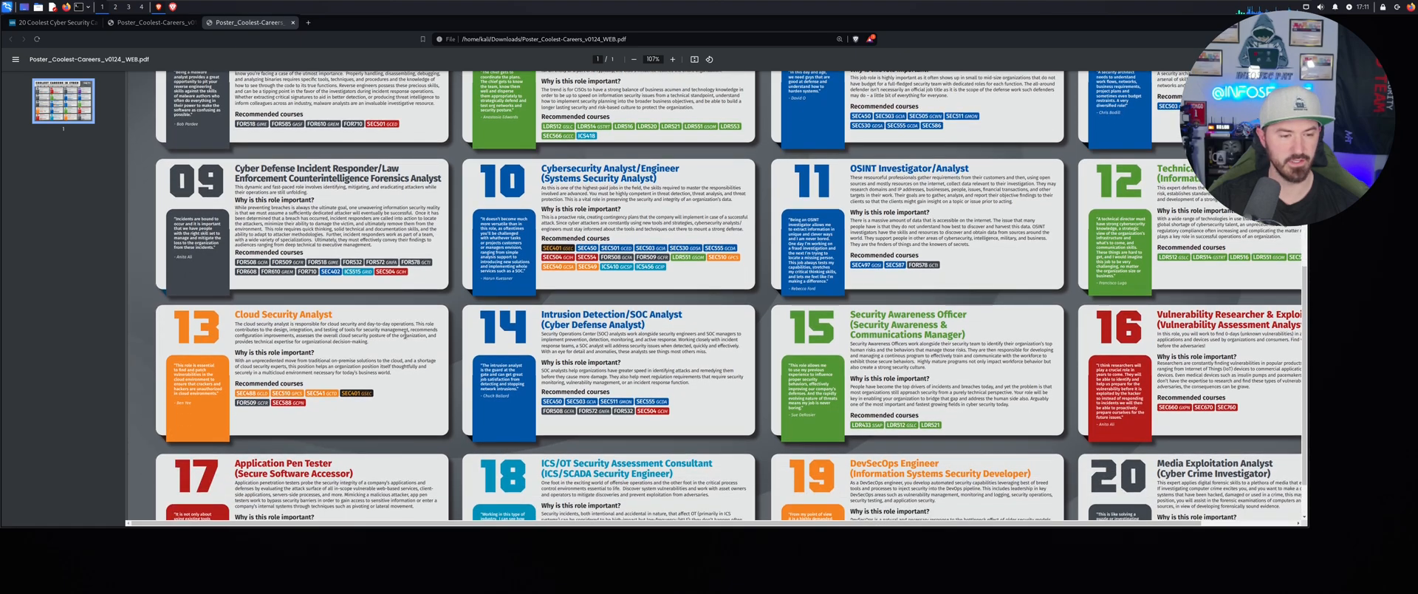
{"action": "scroll", "scroll_direction": "down", "scroll_amount": 3}
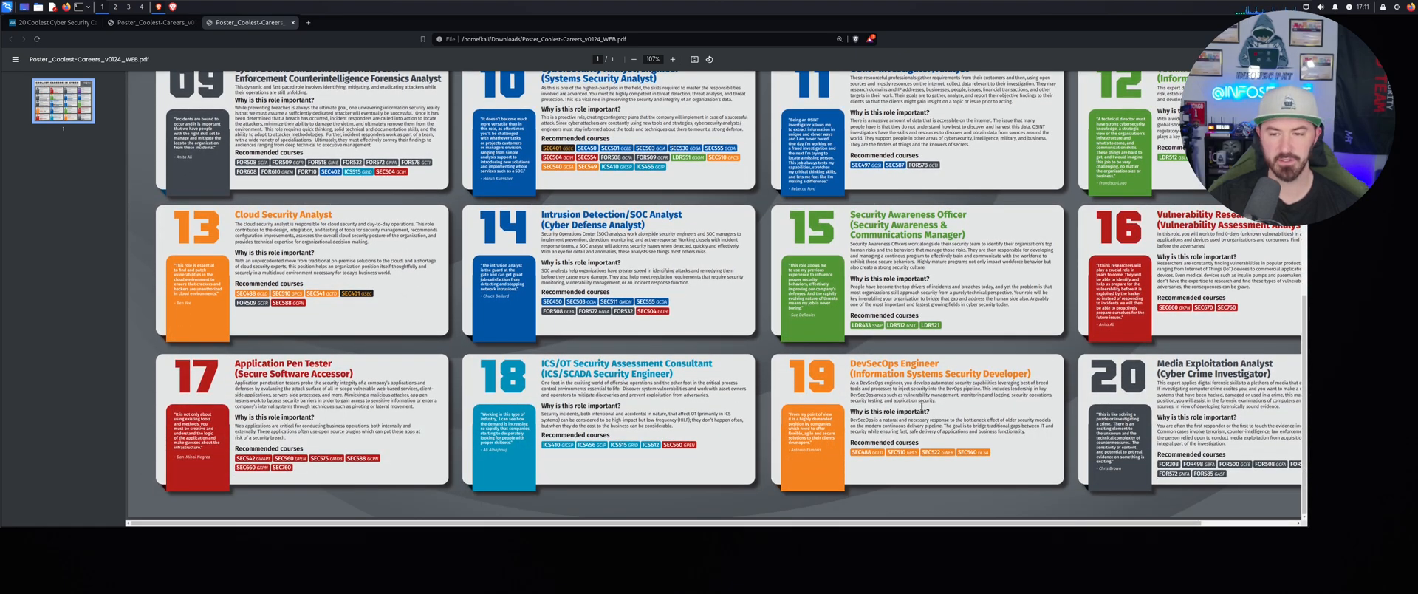